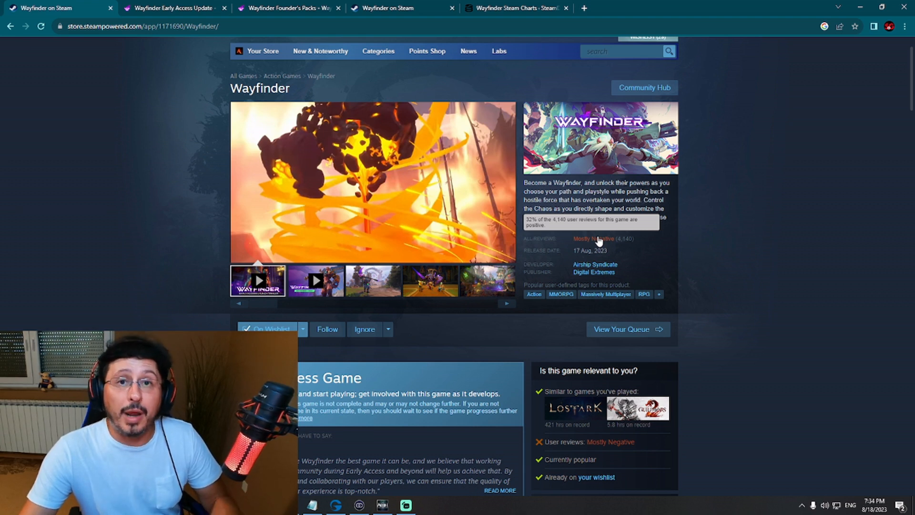
mouse_move(689, 220)
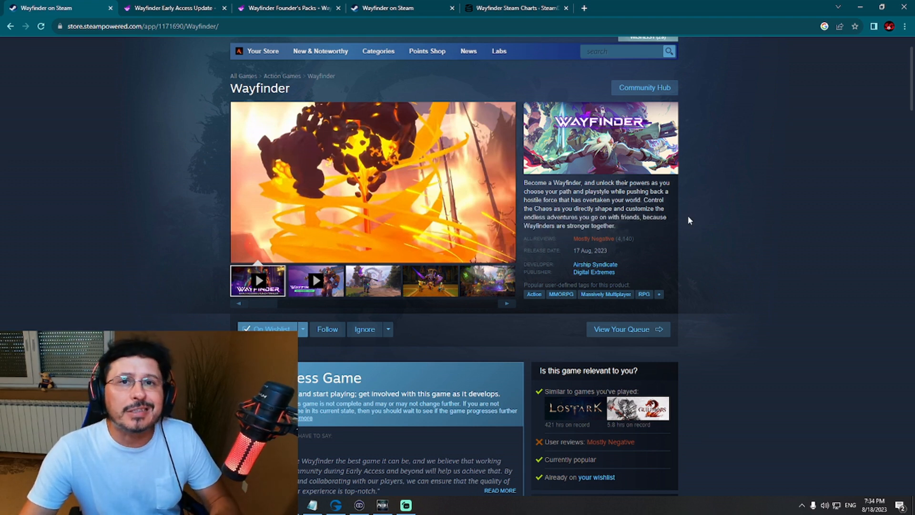
Read the Wayfinder Early Access Update post delaying early access to August 17
left_click(172, 8)
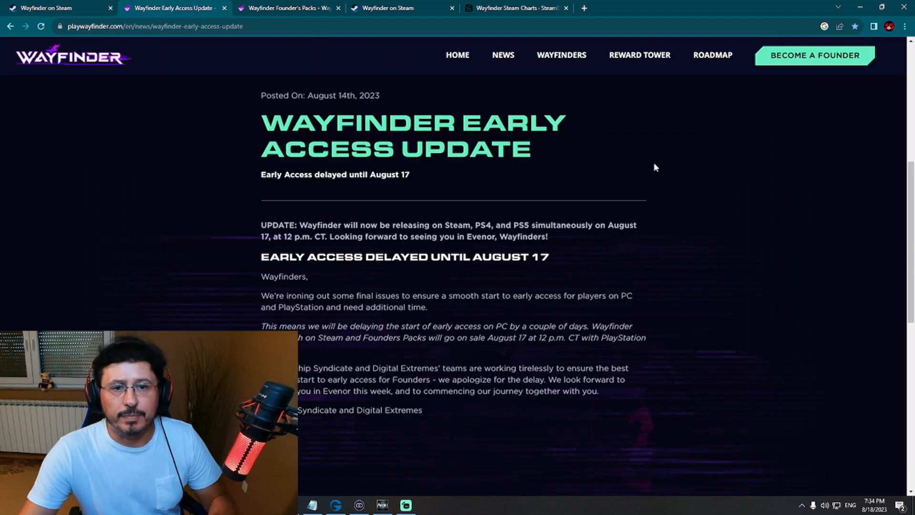
mouse_move(661, 172)
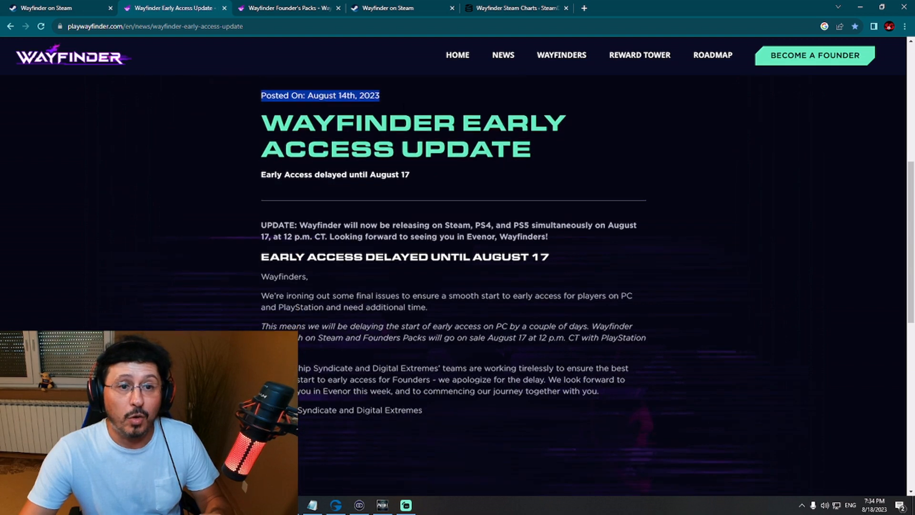
left_click(388, 103)
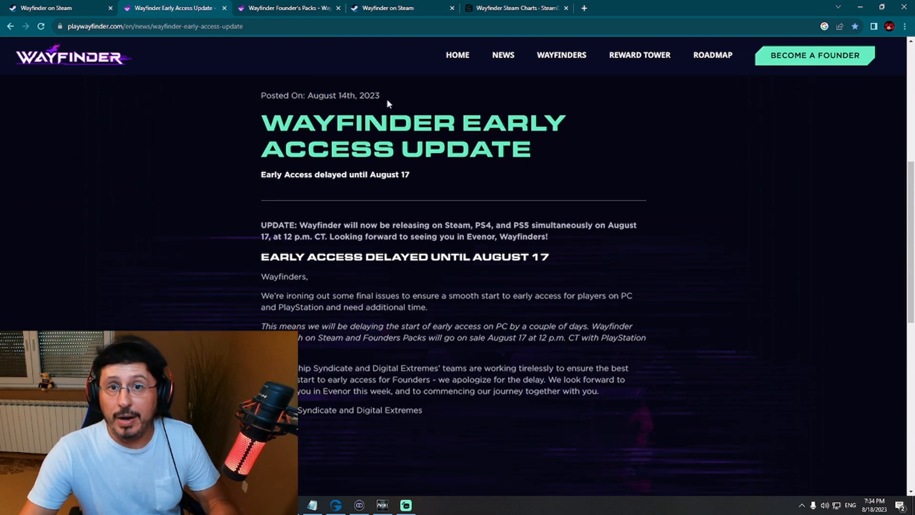
mouse_move(546, 160)
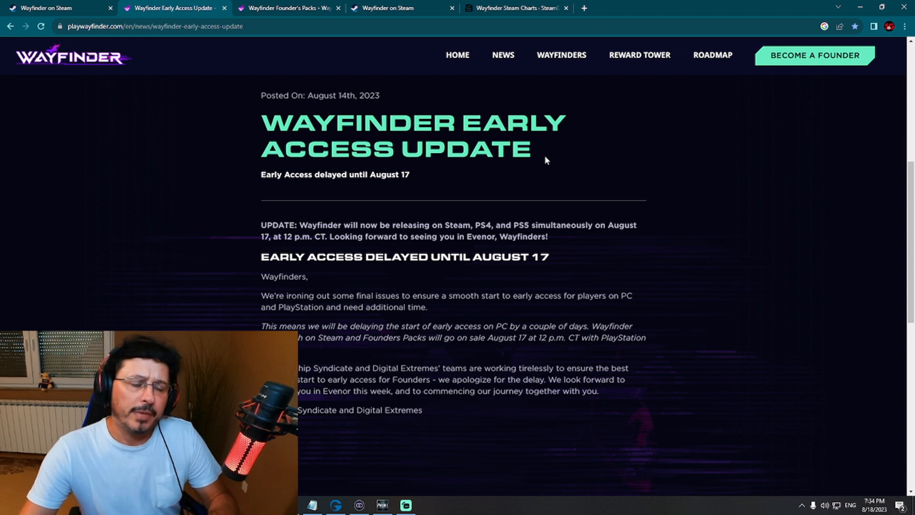
scroll("down", 3)
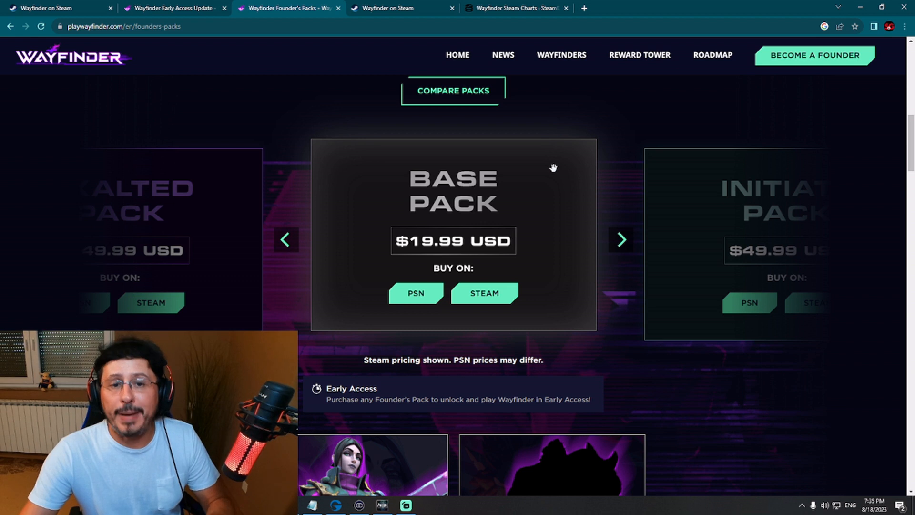
mouse_move(599, 224)
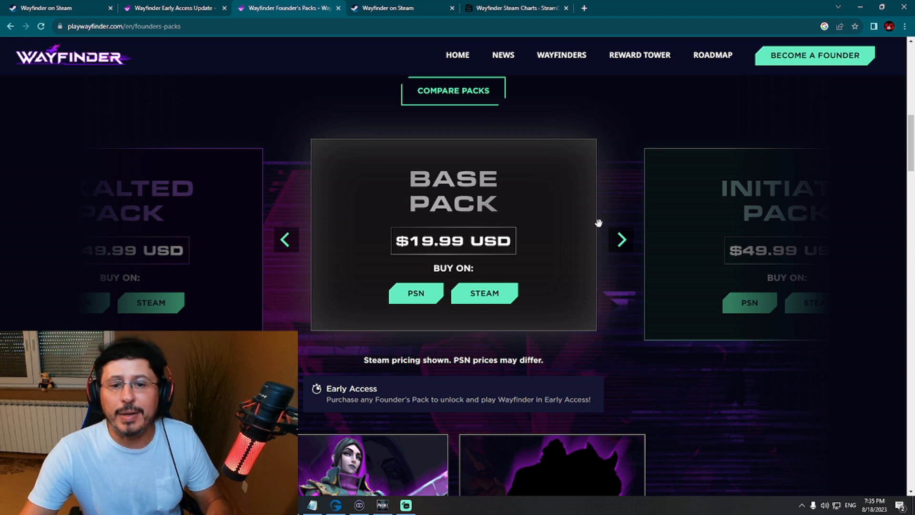
Cycle the founder pack carousel forward from Base ($19.99) toward Exalted ($149.99), then go to Steam
left_click(622, 240)
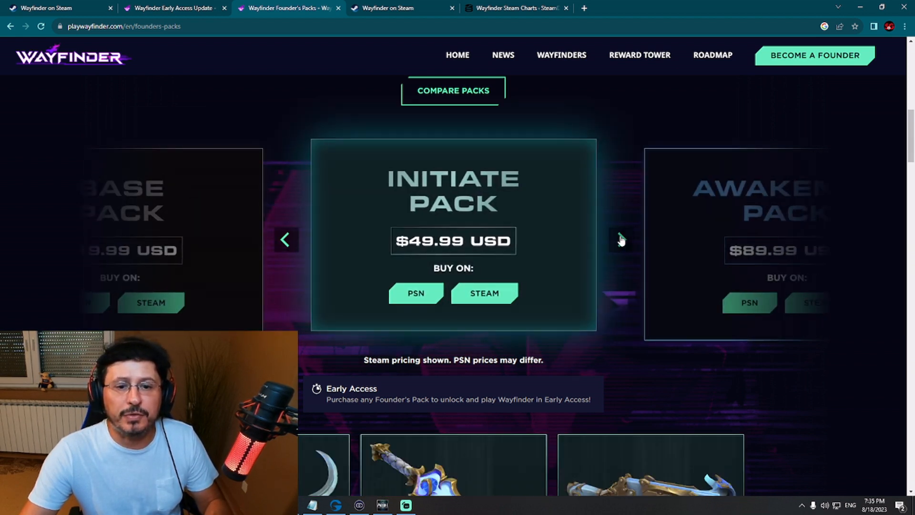
left_click(622, 239)
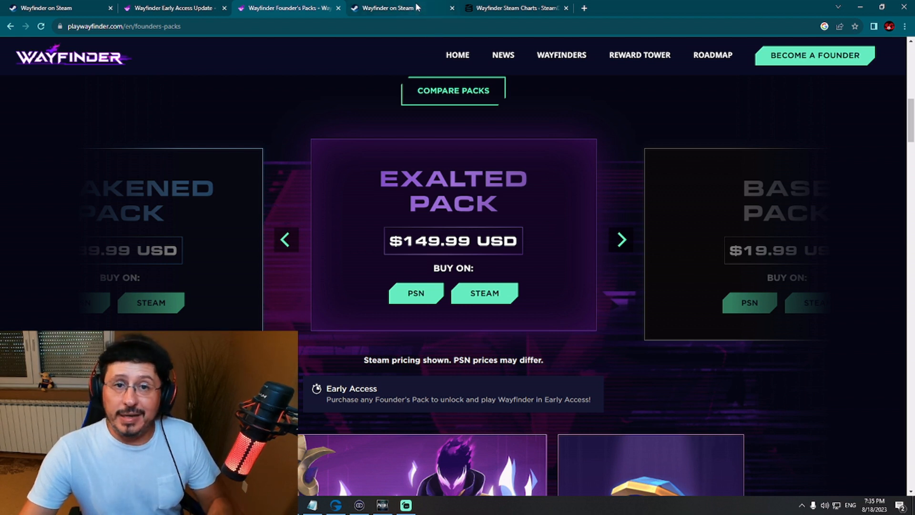
left_click(385, 8)
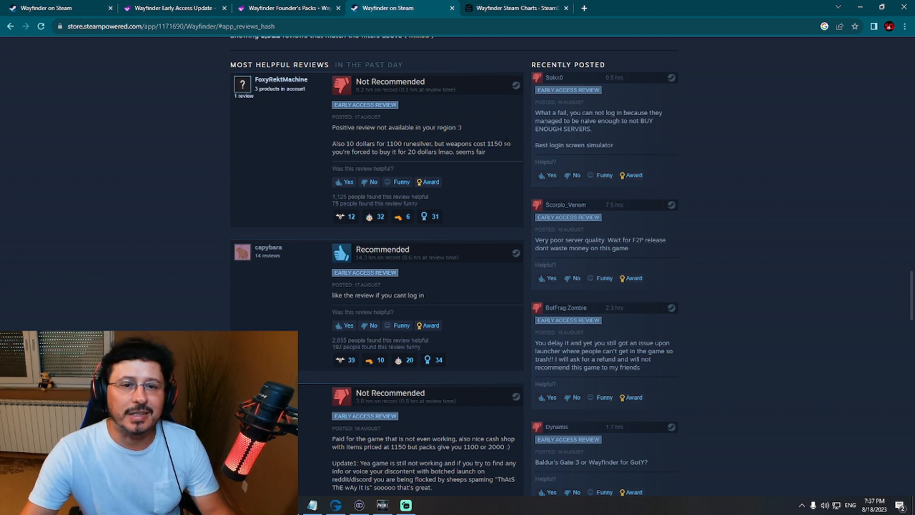
Highlight the top review's complaint: 1100 runesilver but weapons cost 1150
left_click_drag(332, 143, 502, 143)
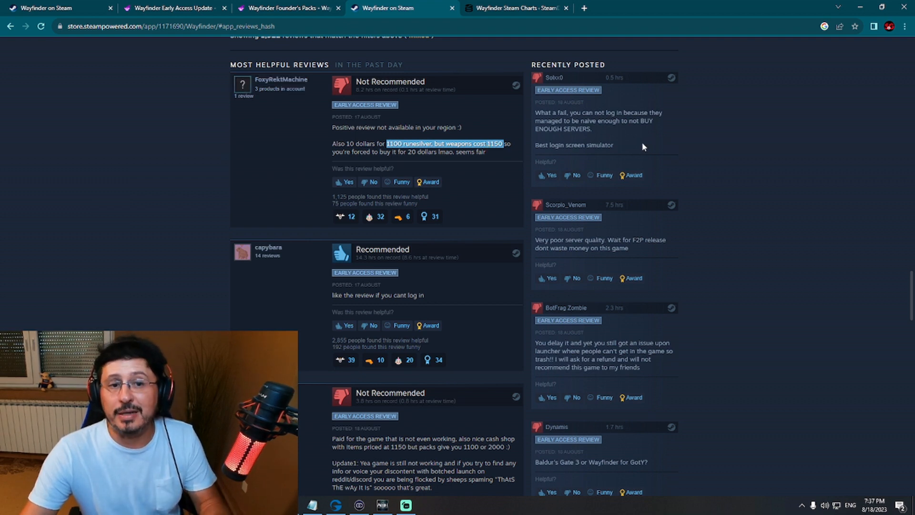
mouse_move(599, 153)
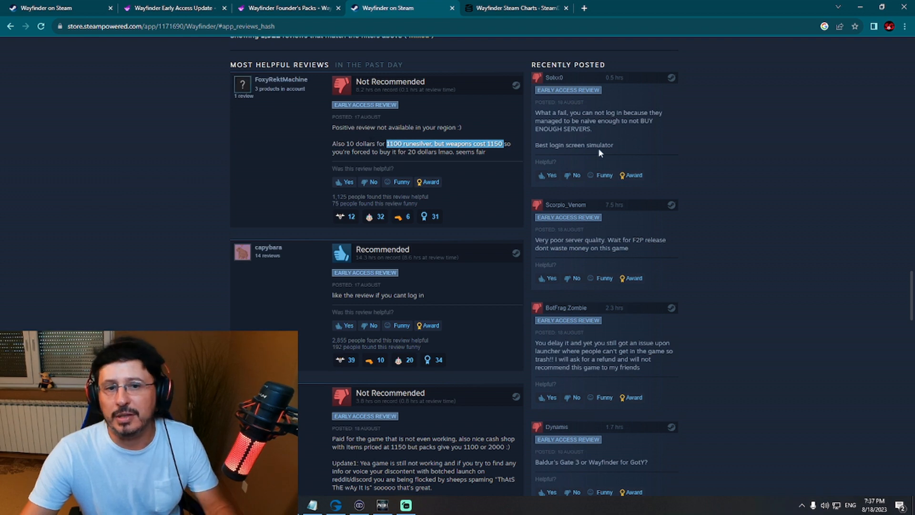
mouse_move(691, 141)
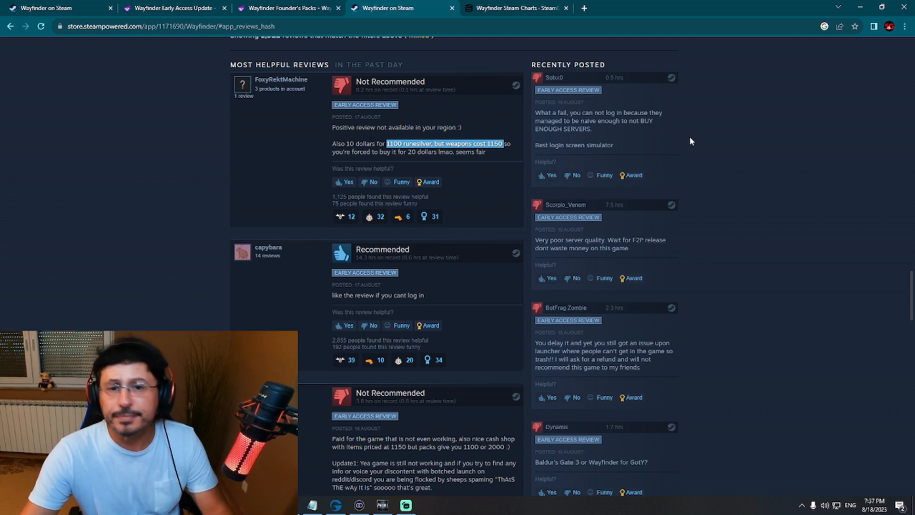
mouse_move(680, 133)
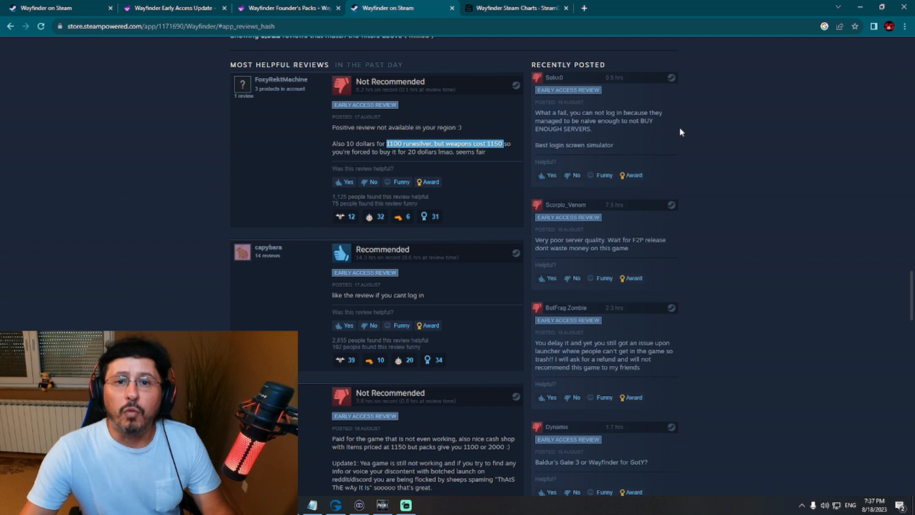
mouse_move(696, 139)
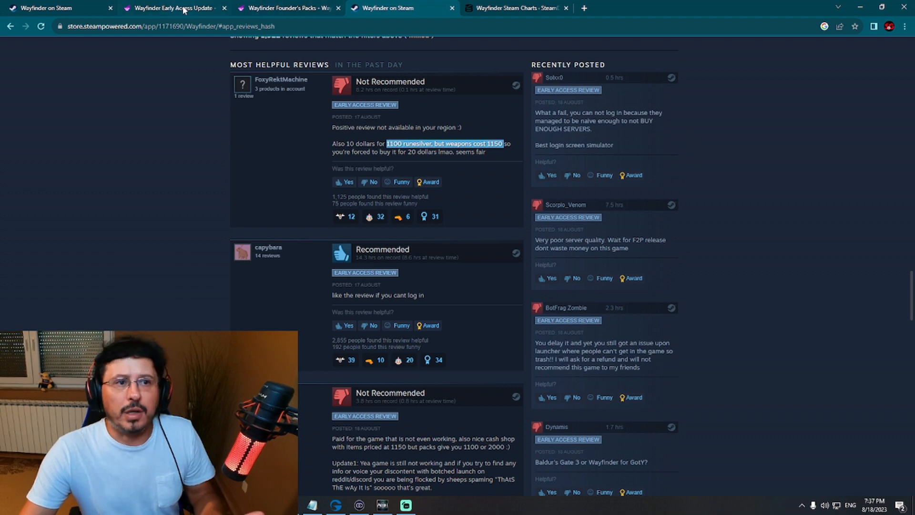
Step the founder pack carousel back through Awakened and Initiate to the $19.99 Base Pack
left_click(286, 8)
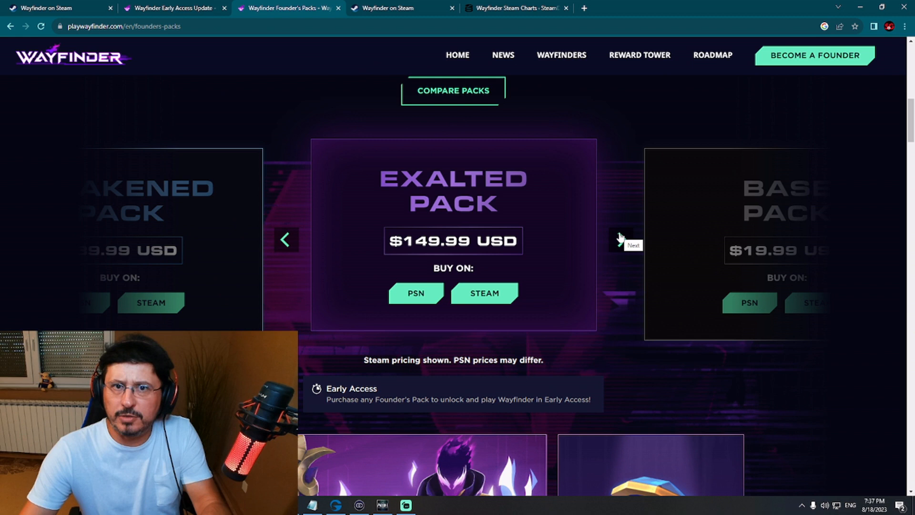
left_click(286, 240)
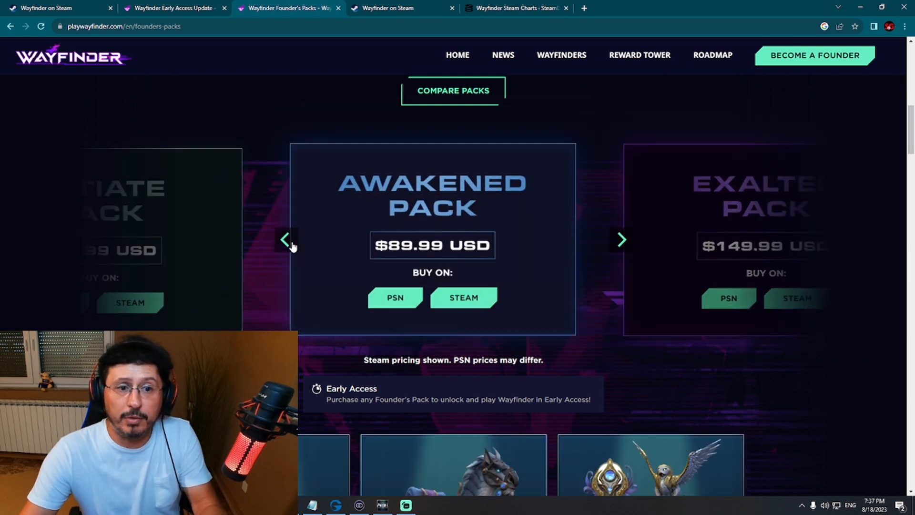
left_click(285, 239)
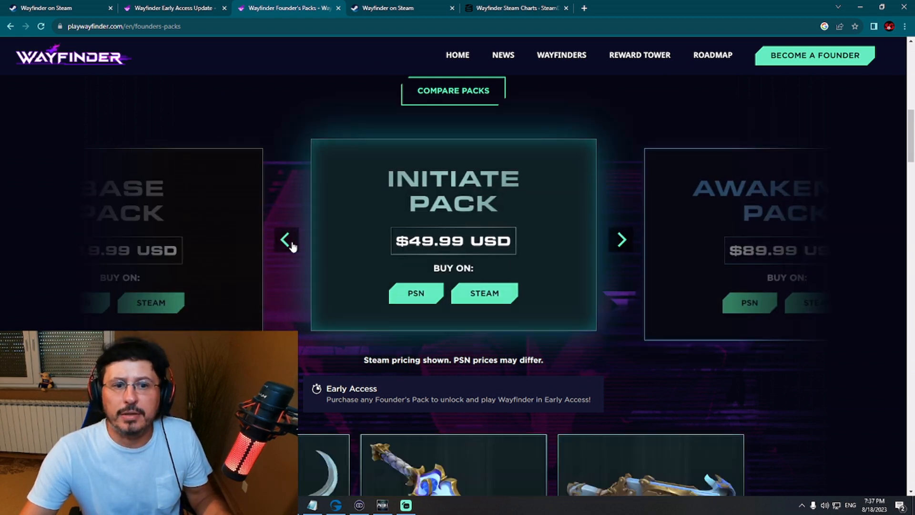
left_click(286, 239)
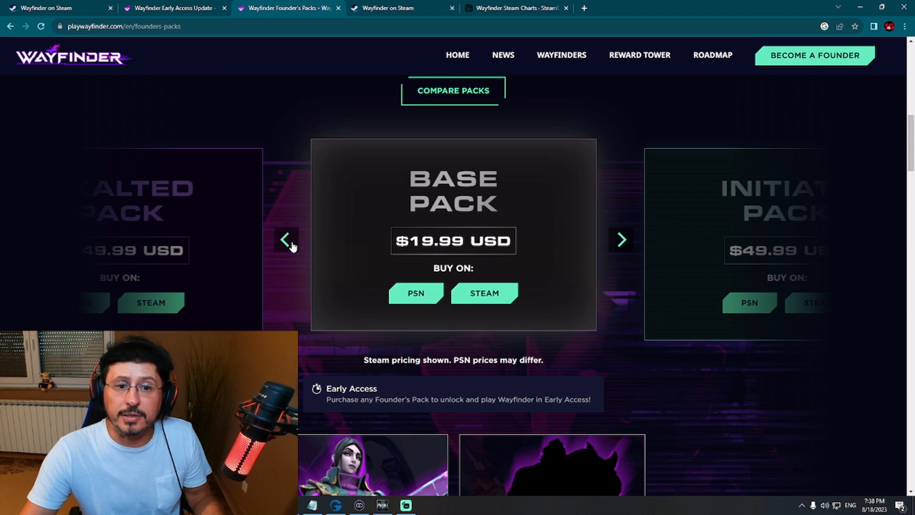
mouse_move(496, 251)
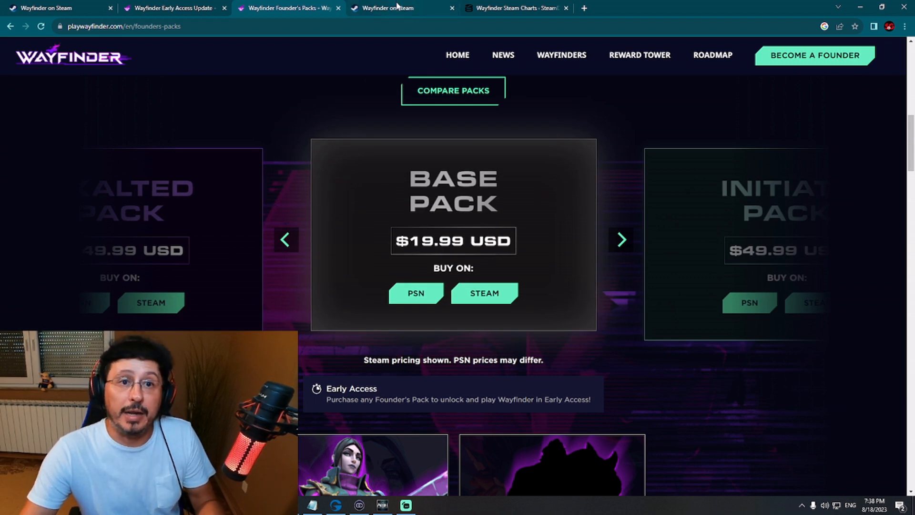
Scroll Wayfinder's Steam reviews and highlight the 'early but little access' quip
left_click(385, 8)
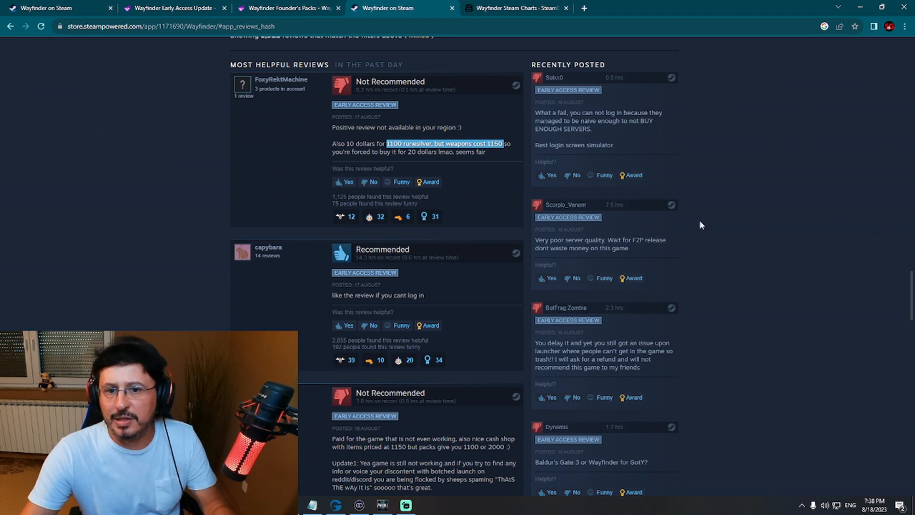
scroll("down", 3)
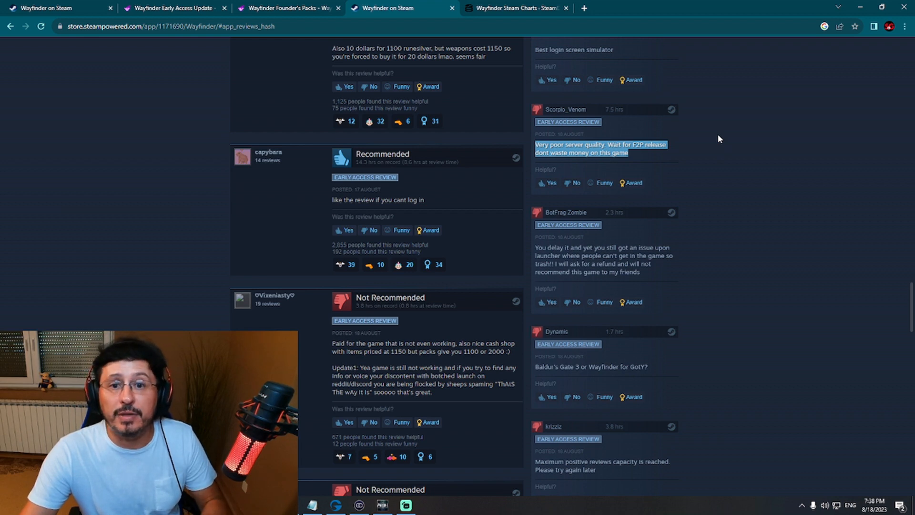
mouse_move(722, 144)
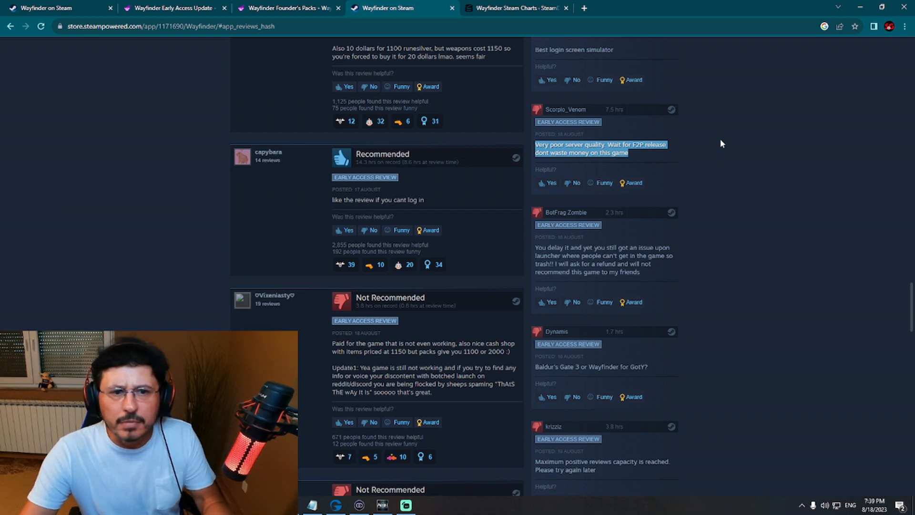
mouse_move(723, 170)
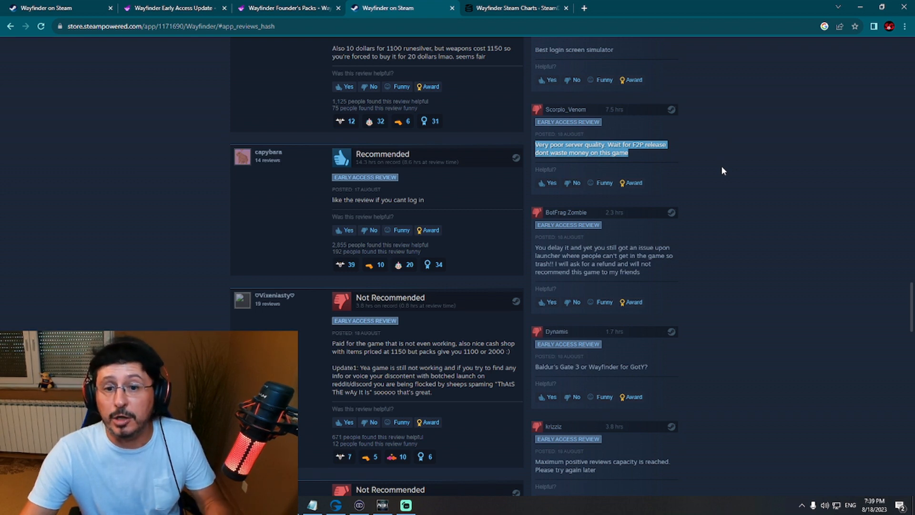
scroll("down", 3)
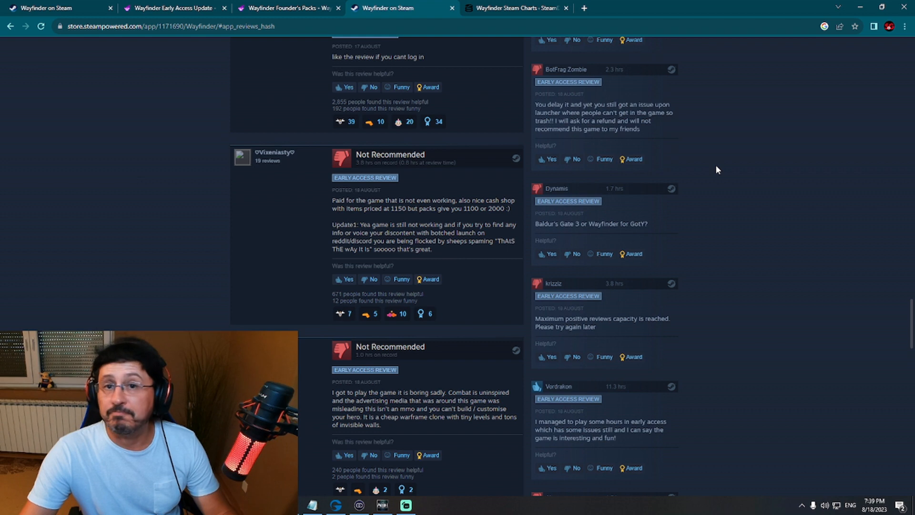
scroll("down", 3)
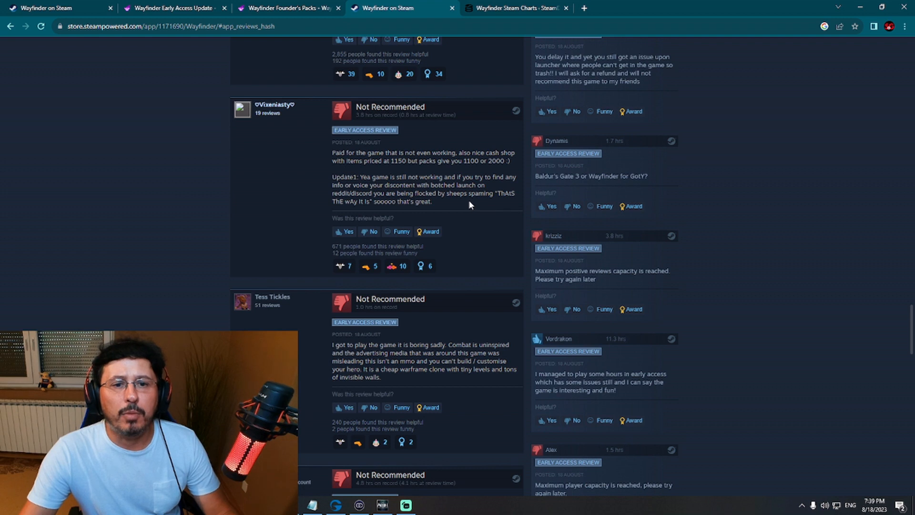
mouse_move(460, 209)
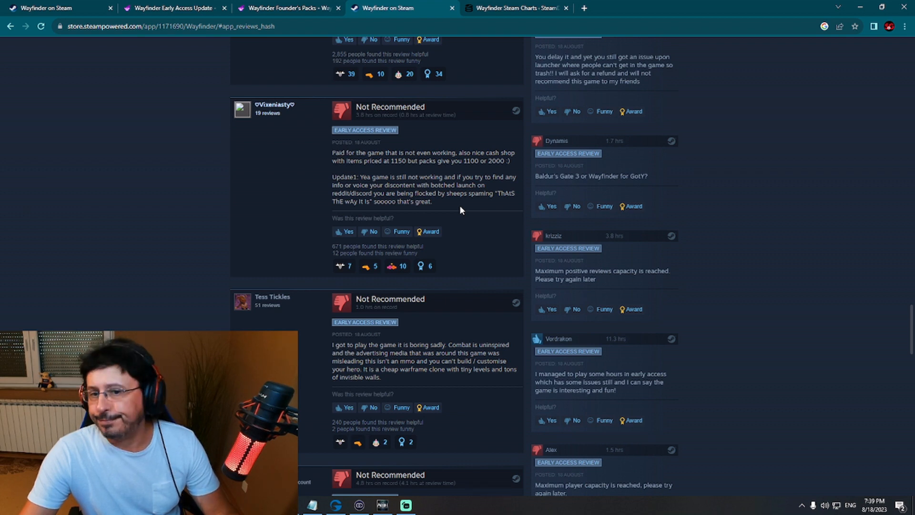
scroll("down", 3)
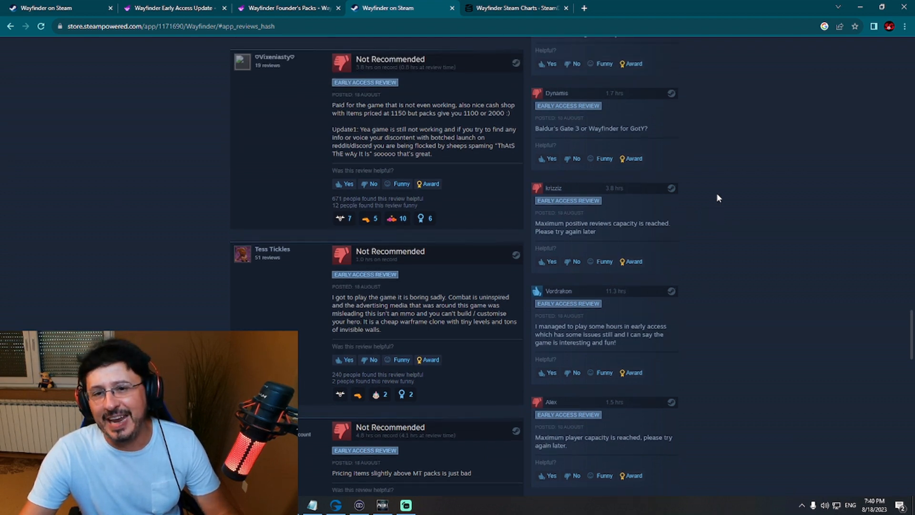
scroll("down", 3)
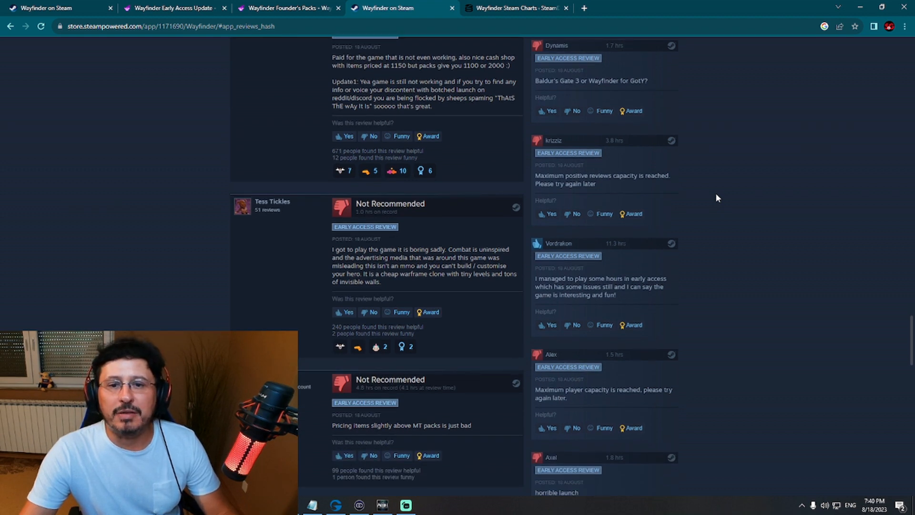
scroll("down", 3)
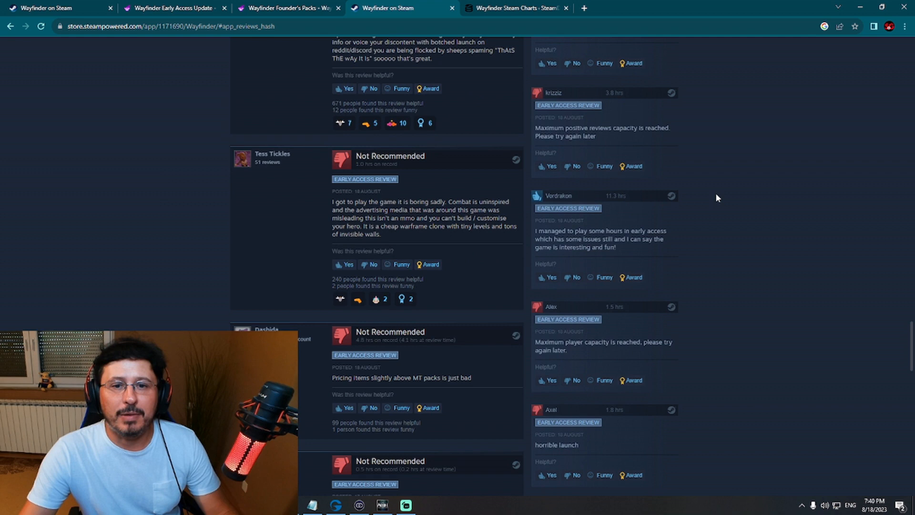
scroll("down", 3)
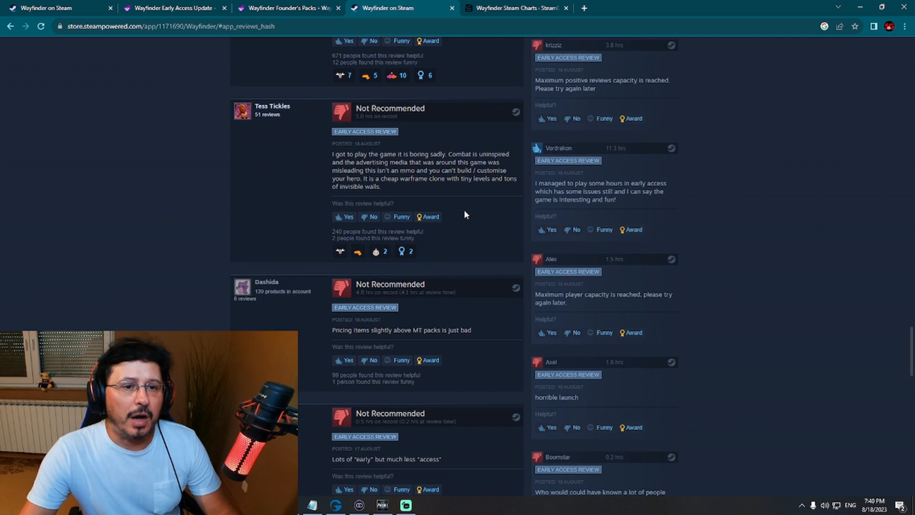
mouse_move(491, 192)
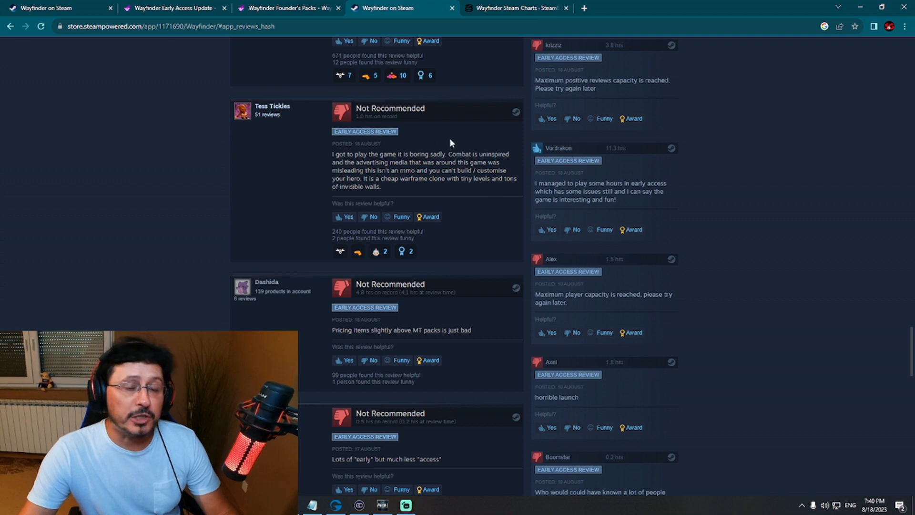
mouse_move(404, 127)
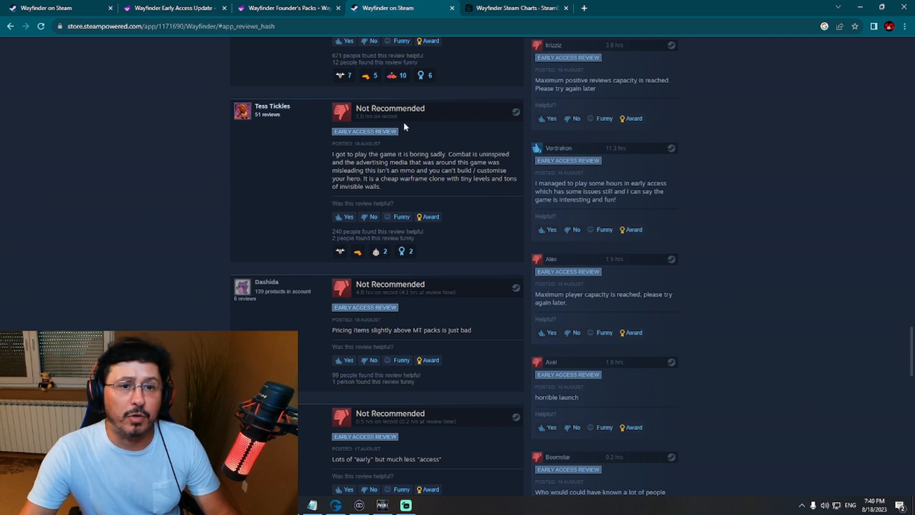
mouse_move(441, 135)
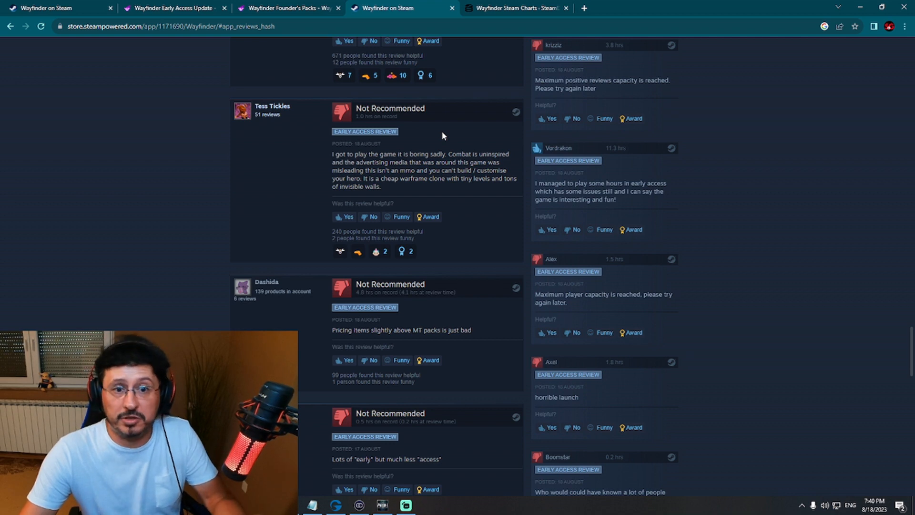
mouse_move(495, 135)
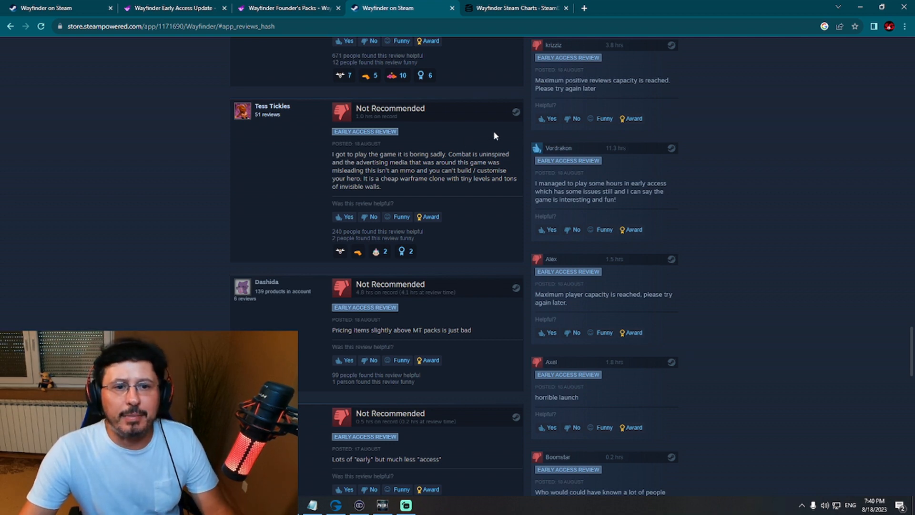
scroll("down", 3)
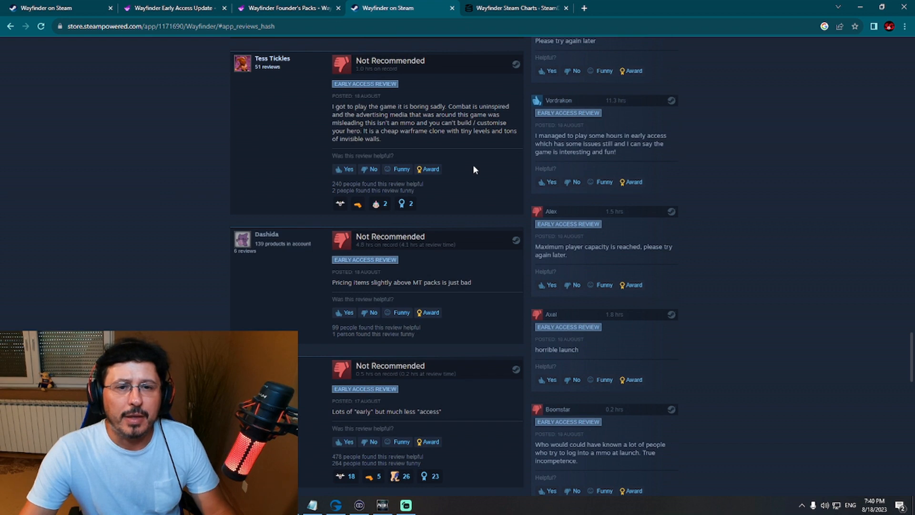
mouse_move(463, 141)
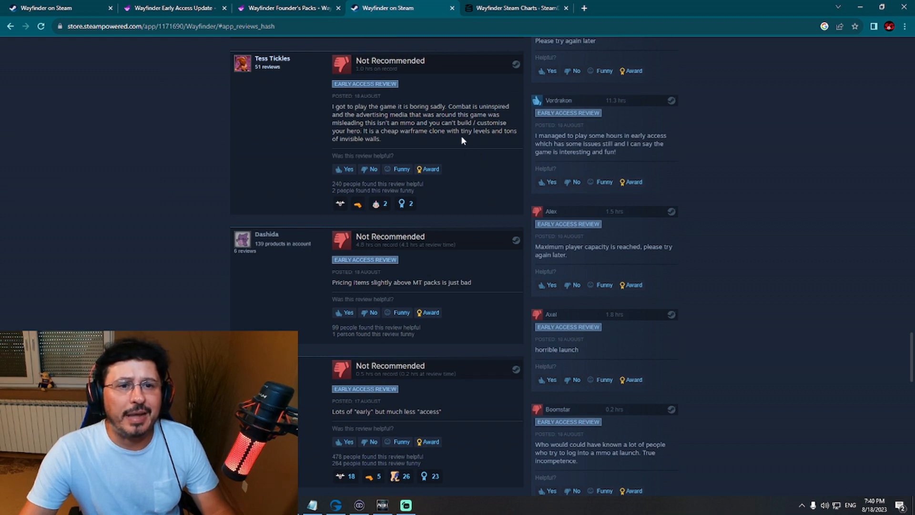
mouse_move(485, 138)
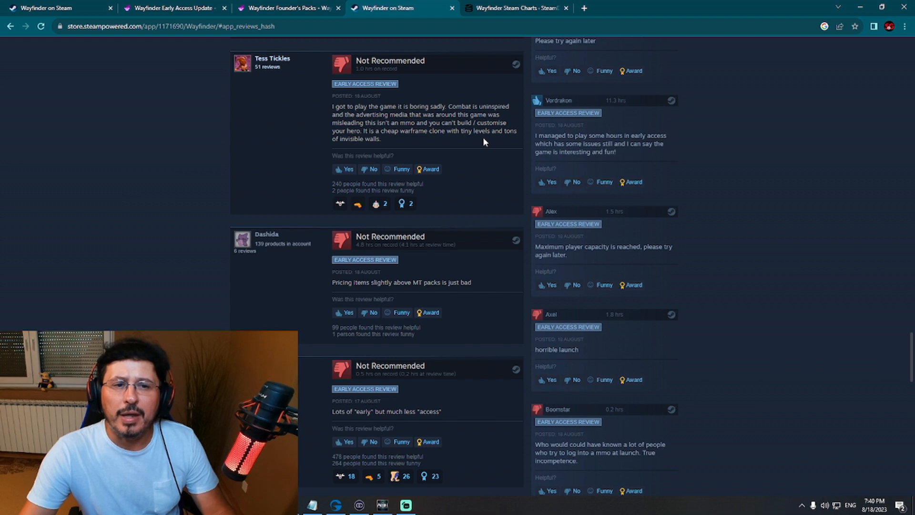
mouse_move(472, 145)
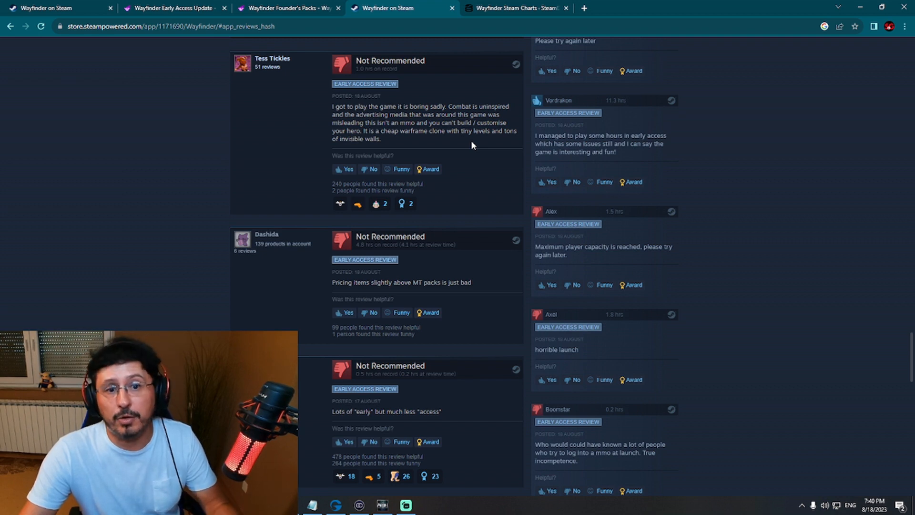
scroll("down", 3)
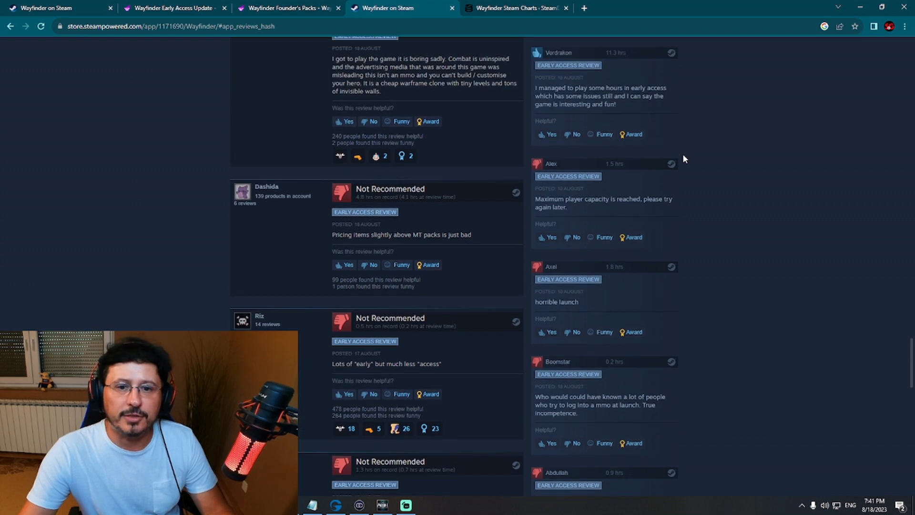
mouse_move(706, 166)
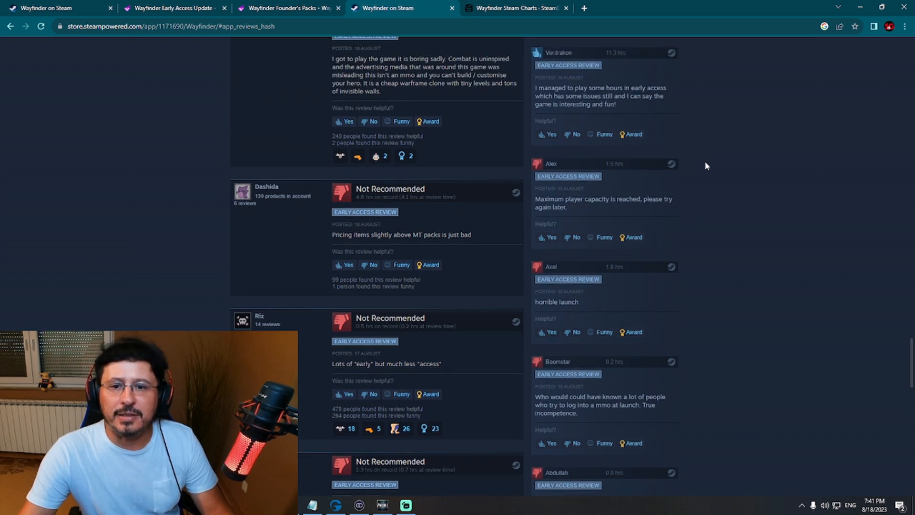
scroll("down", 3)
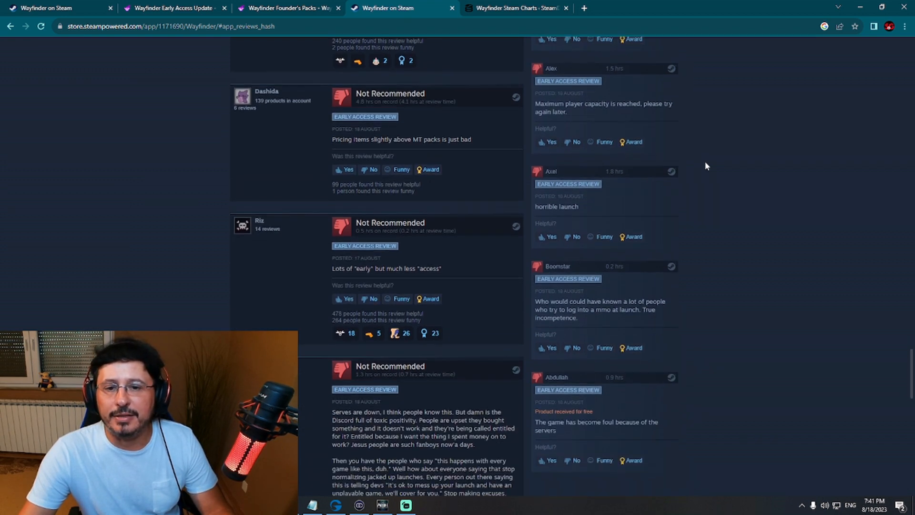
scroll("down", 3)
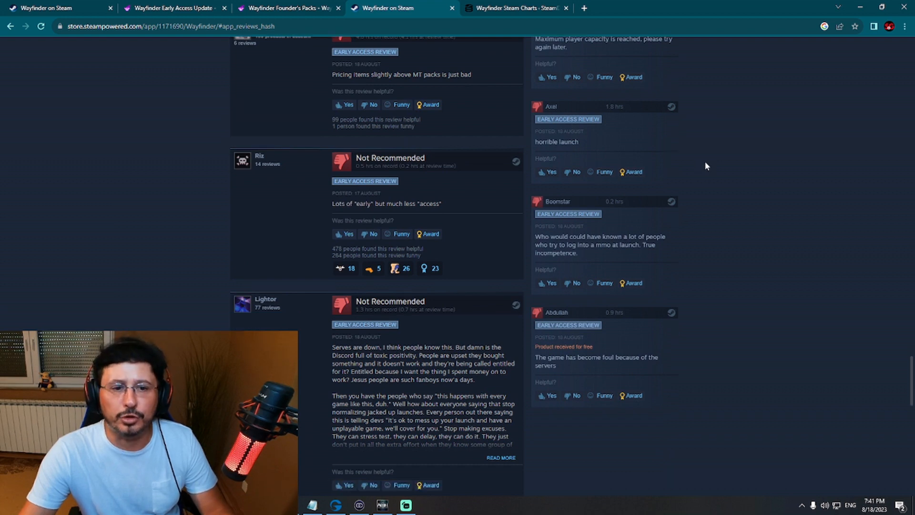
scroll("down", 3)
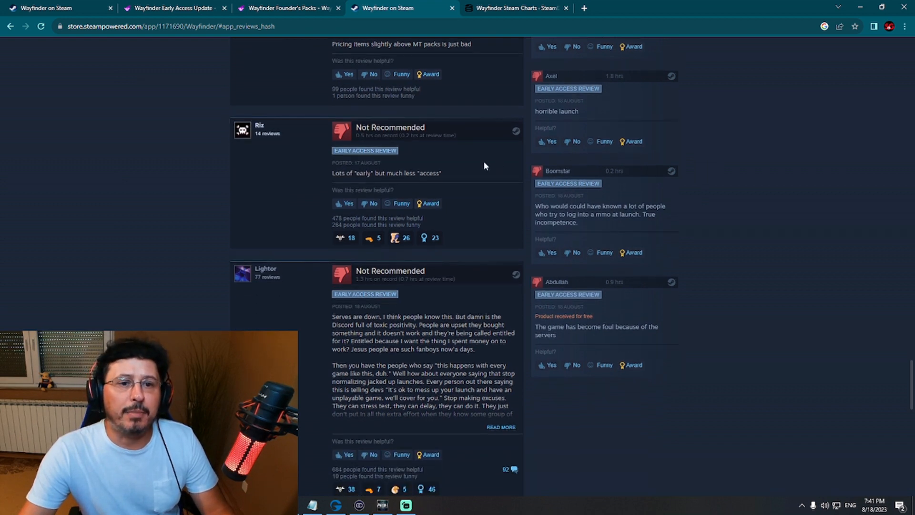
left_click_drag(333, 172, 441, 172)
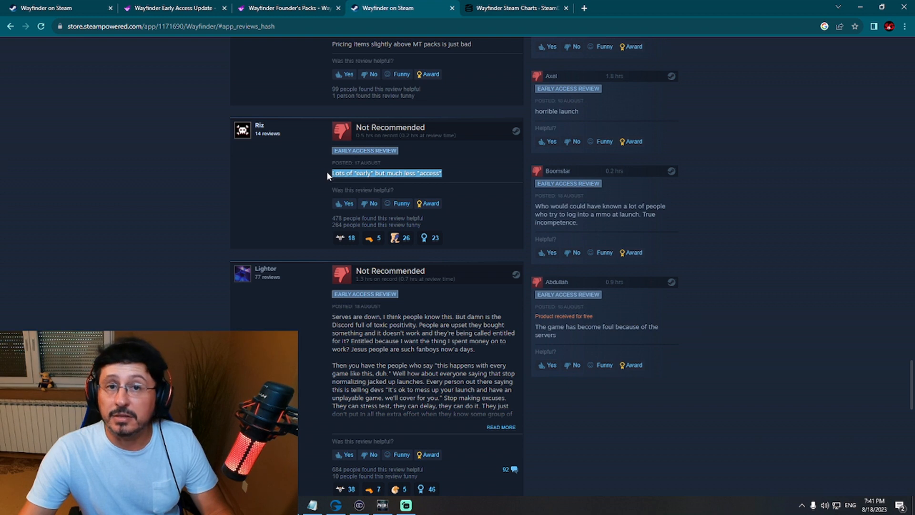
mouse_move(475, 172)
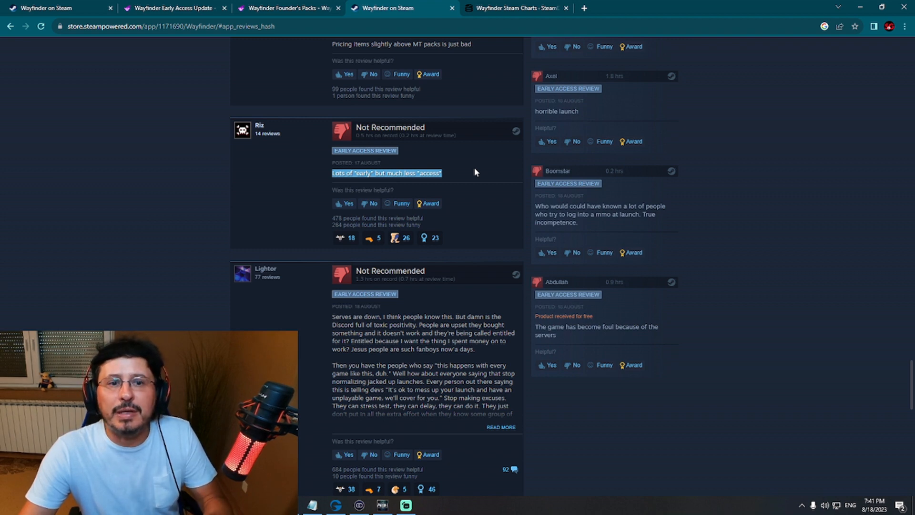
Continue to the list's end, highlight the Overwatch 2 comparison, and browse all 4,308 reviews
scroll("down", 3)
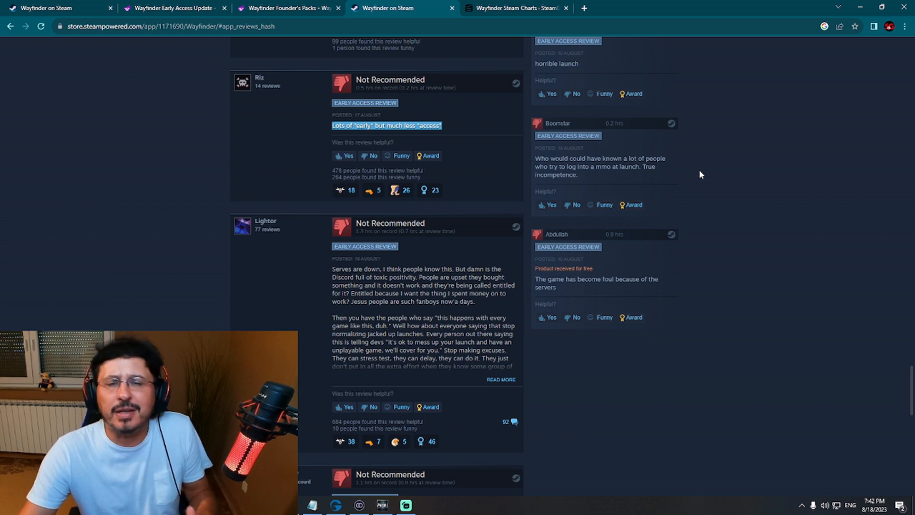
scroll("down", 3)
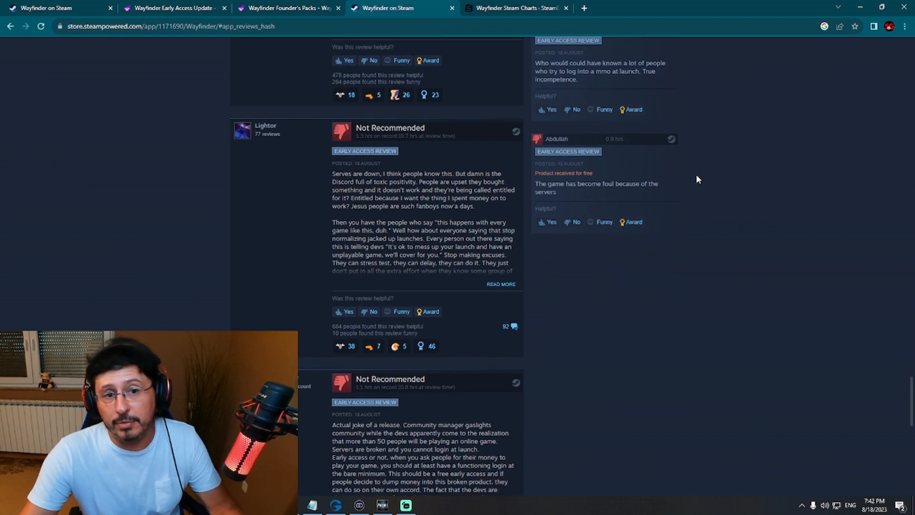
scroll("down", 3)
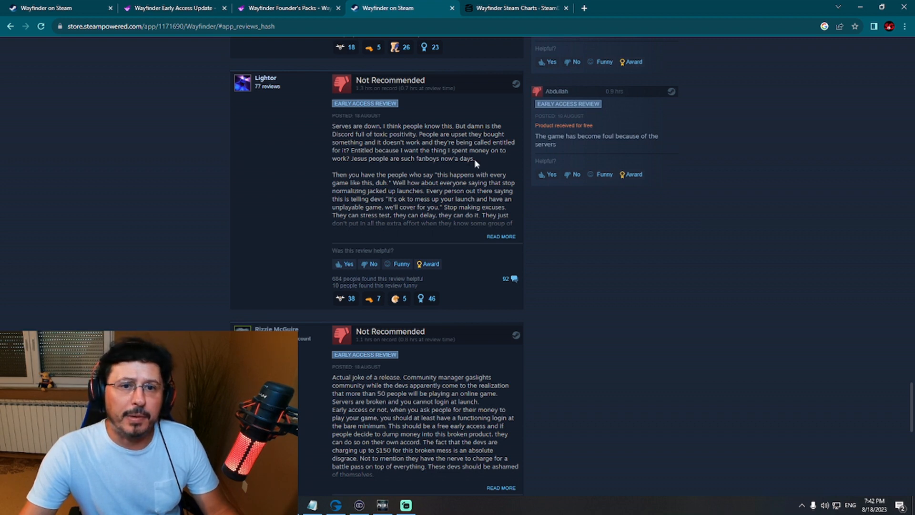
mouse_move(464, 170)
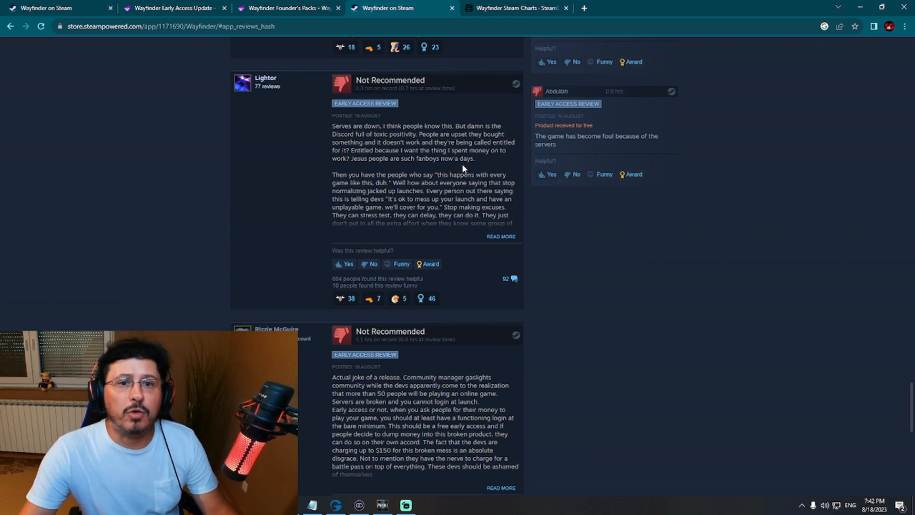
mouse_move(489, 170)
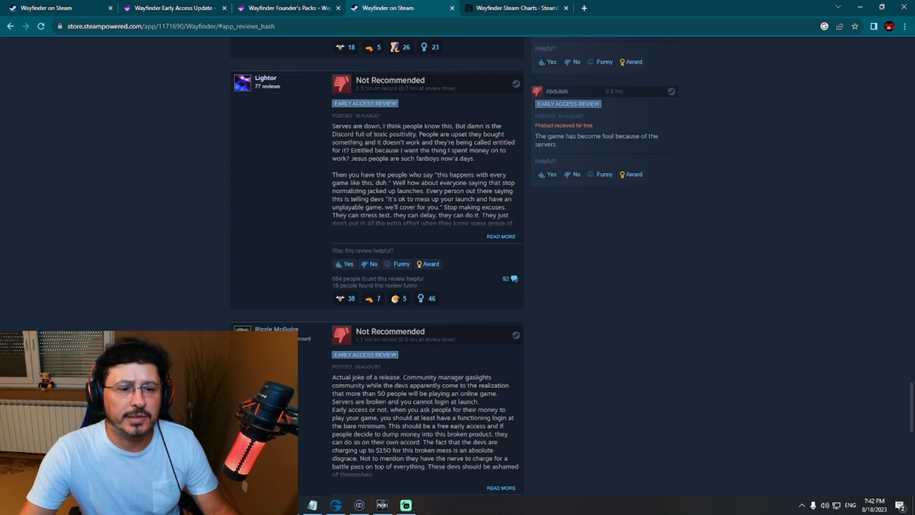
scroll("down", 3)
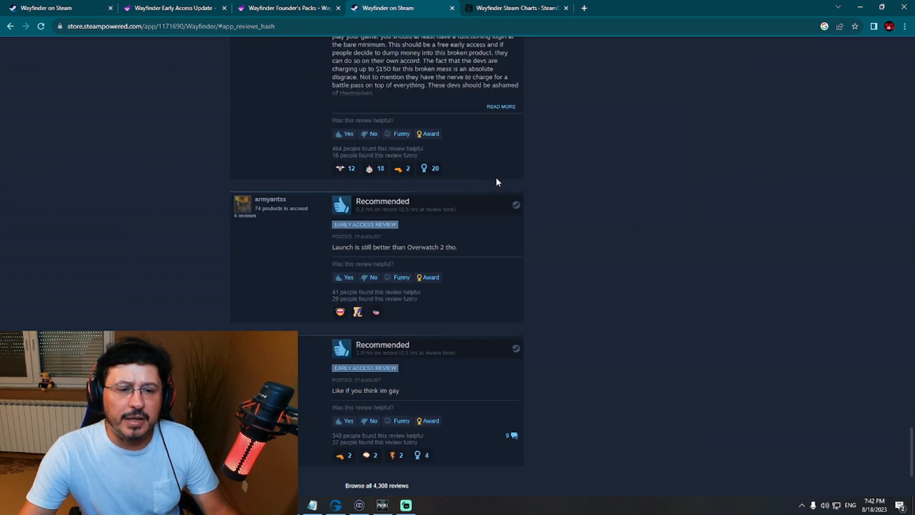
scroll("down", 3)
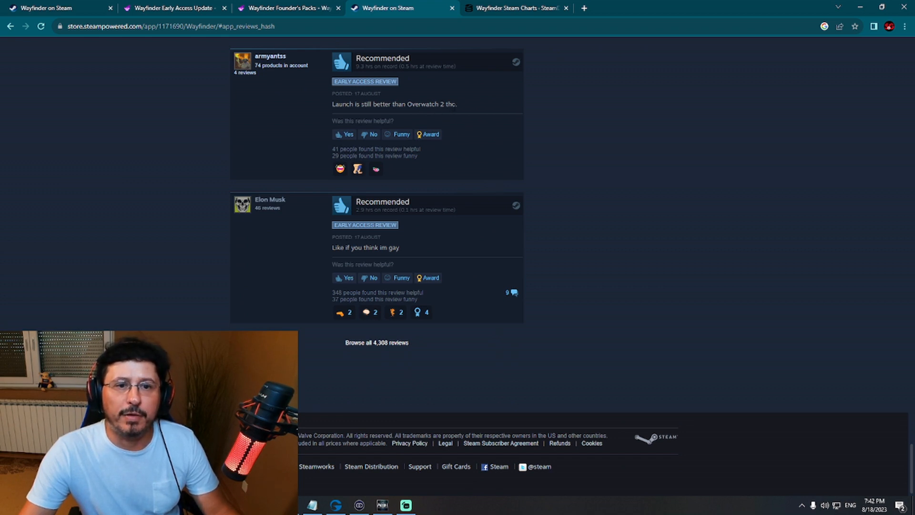
left_click_drag(333, 104, 457, 104)
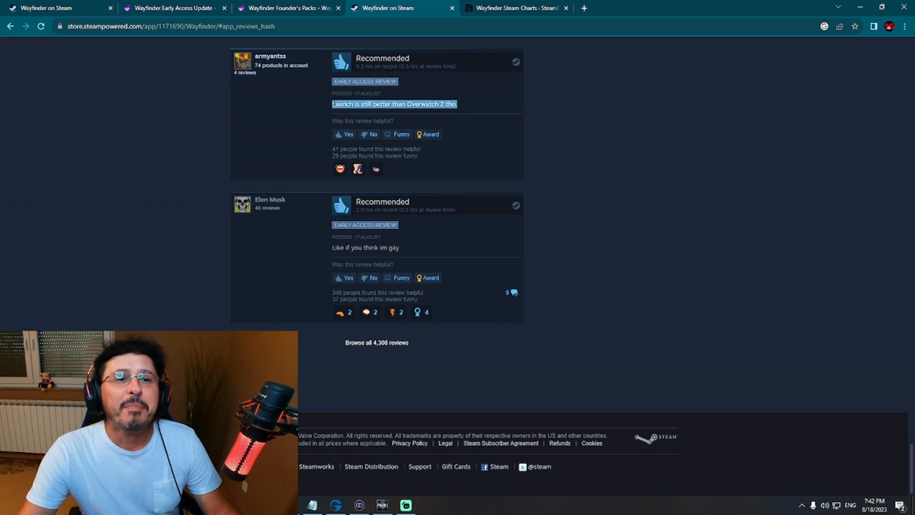
left_click(376, 343)
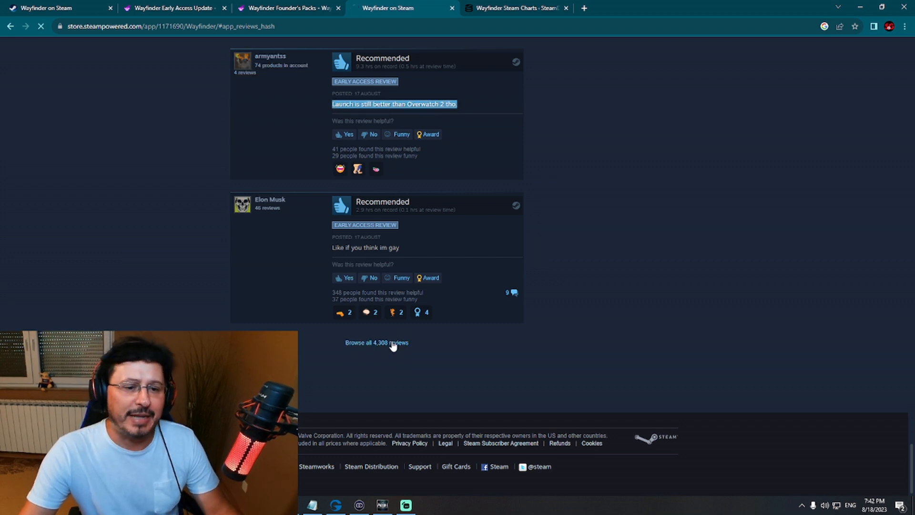
Browse Wayfinder's full Steam Community reviews list, then move to the SteamDB charts
left_click(377, 342)
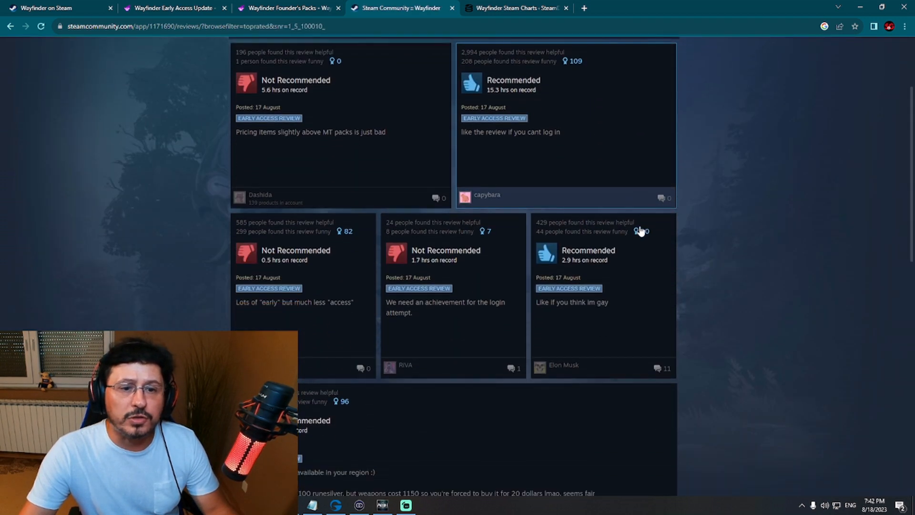
scroll("down", 3)
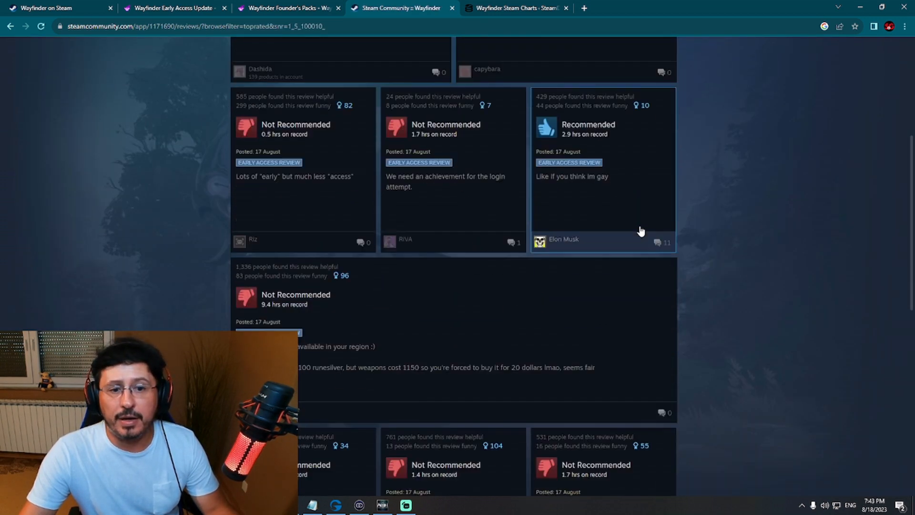
scroll("down", 3)
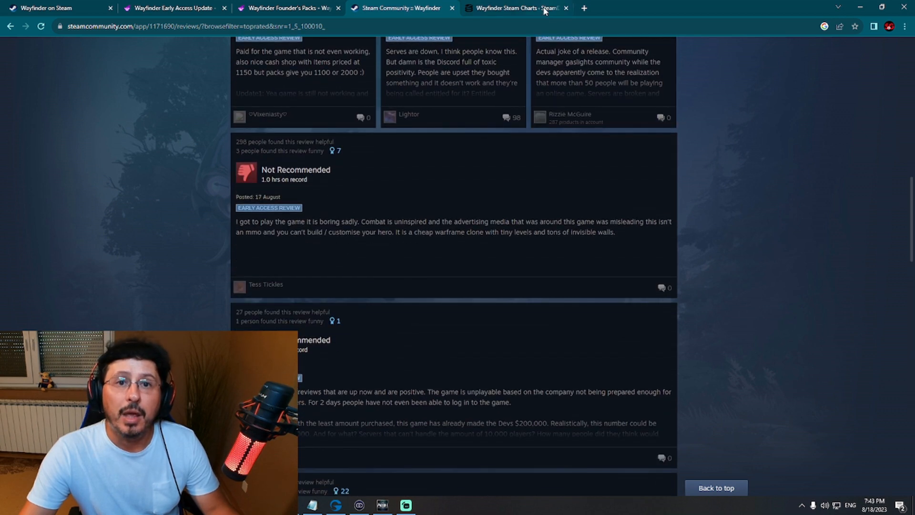
left_click(514, 8)
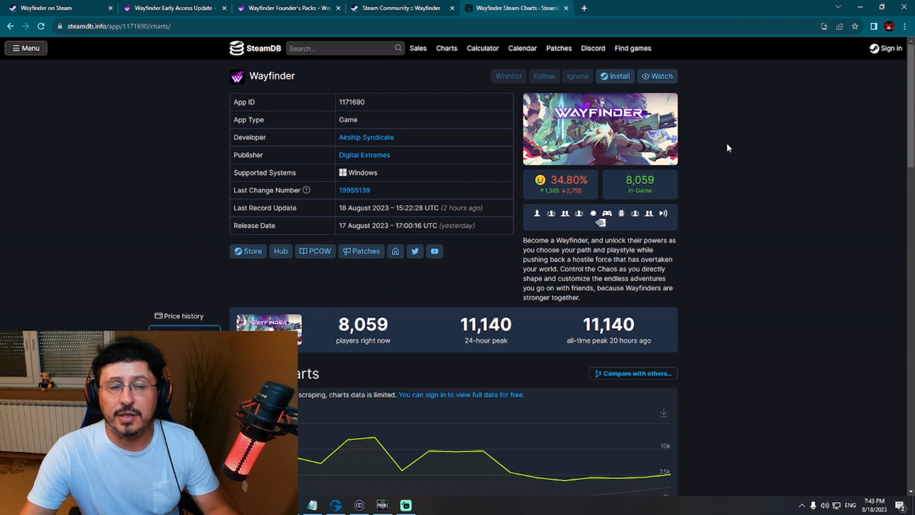
Scroll to Wayfinder's SteamDB charts graph showing the 11,140 all-time peak
scroll("down", 3)
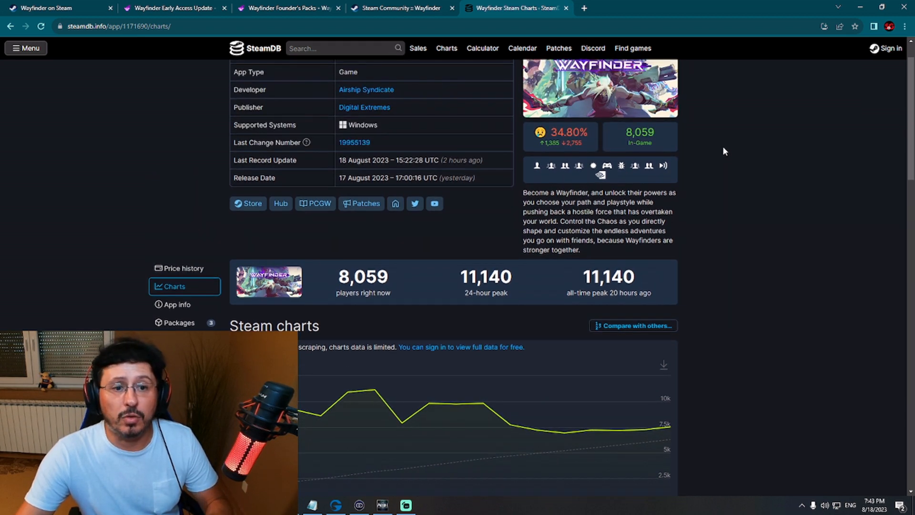
scroll("down", 3)
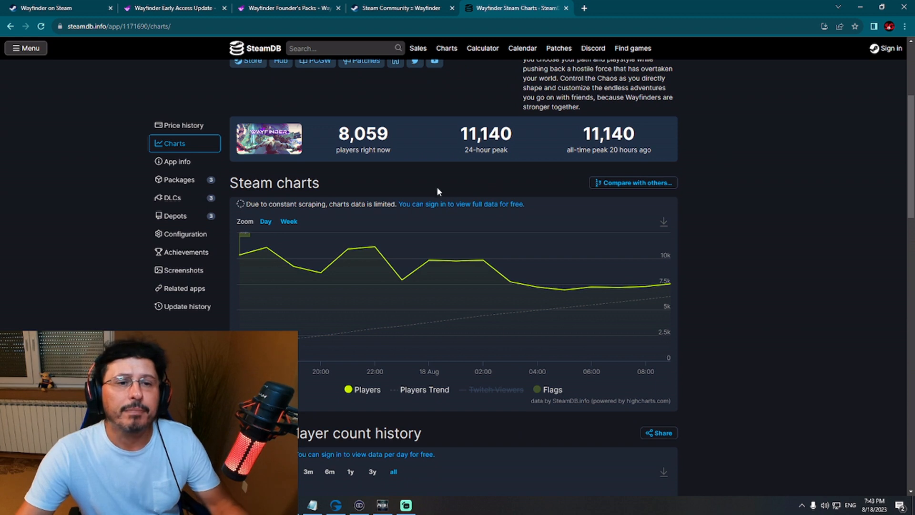
mouse_move(423, 178)
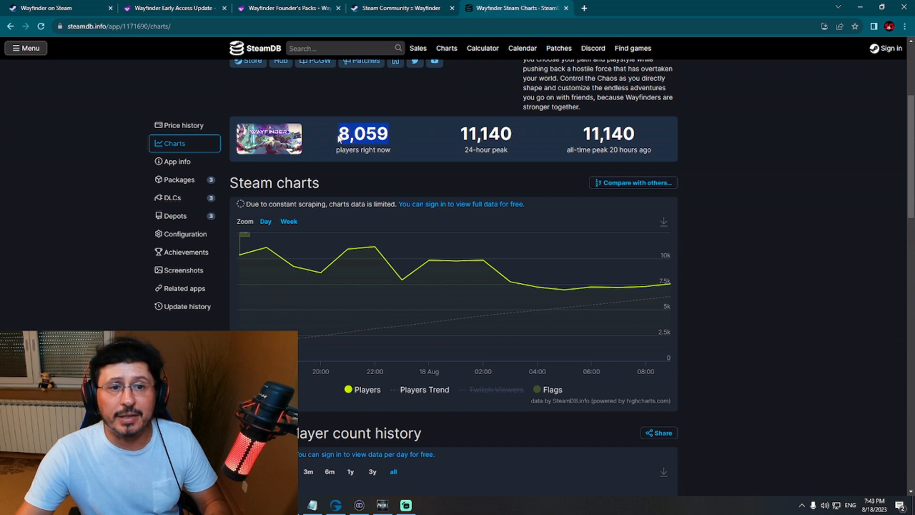
mouse_move(442, 187)
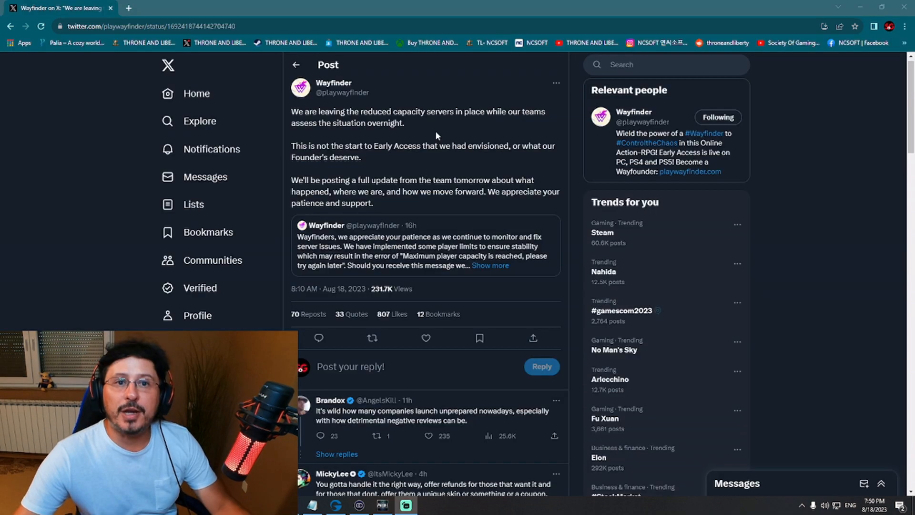
mouse_move(431, 98)
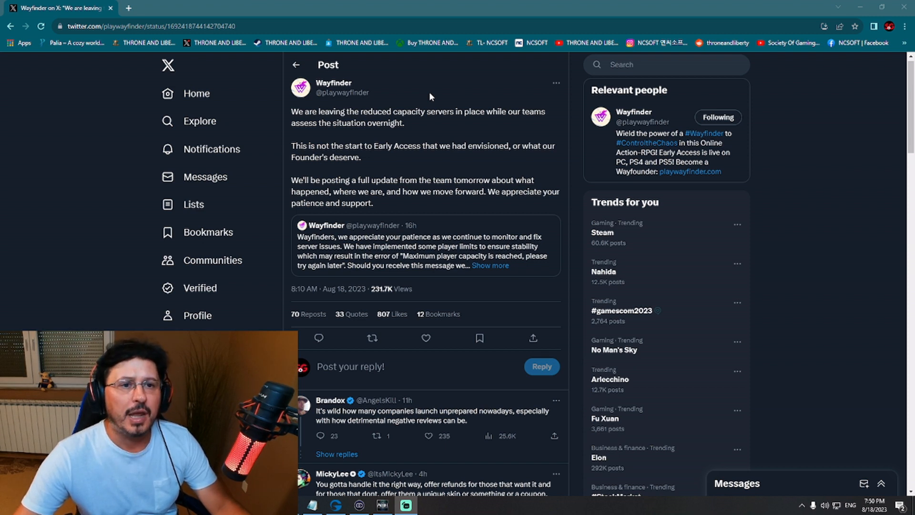
mouse_move(449, 86)
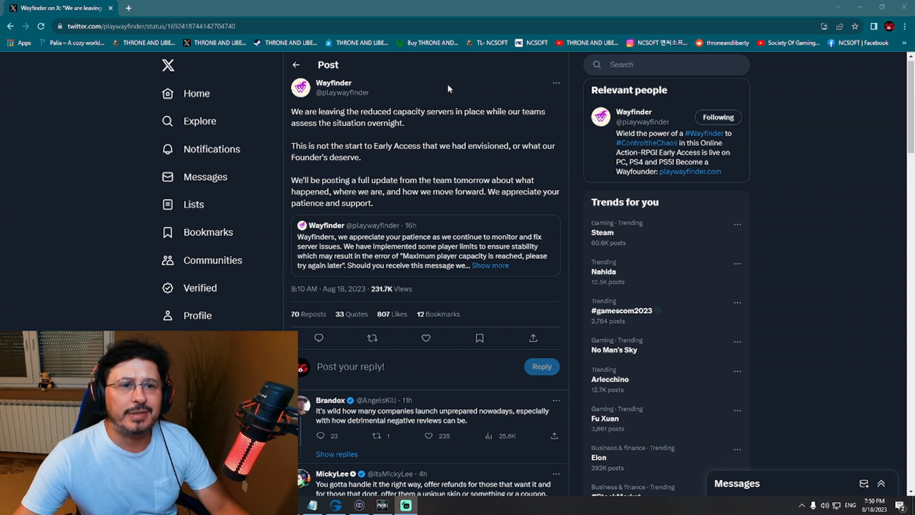
mouse_move(449, 98)
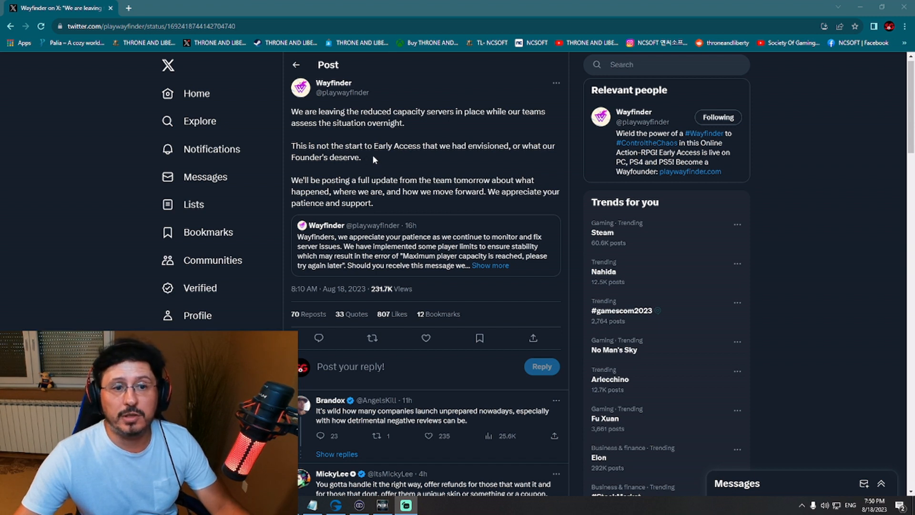
mouse_move(492, 108)
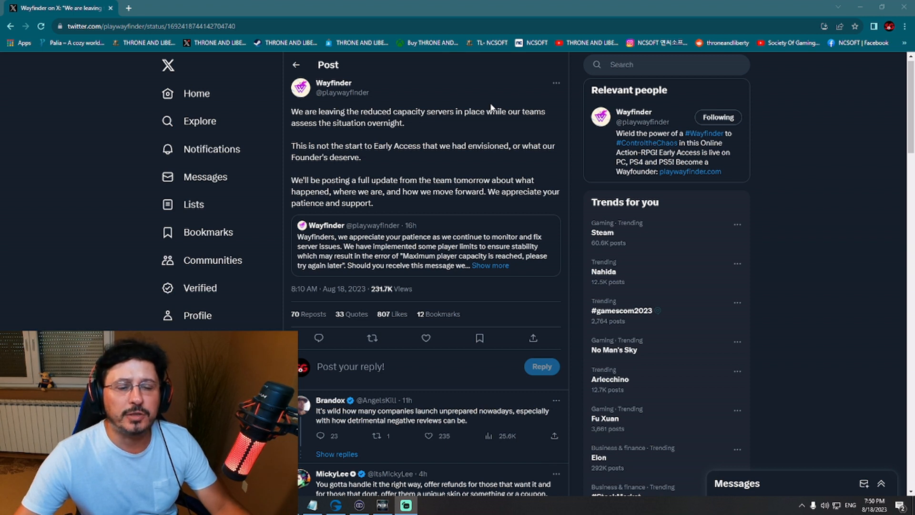
left_click_drag(303, 180, 373, 202)
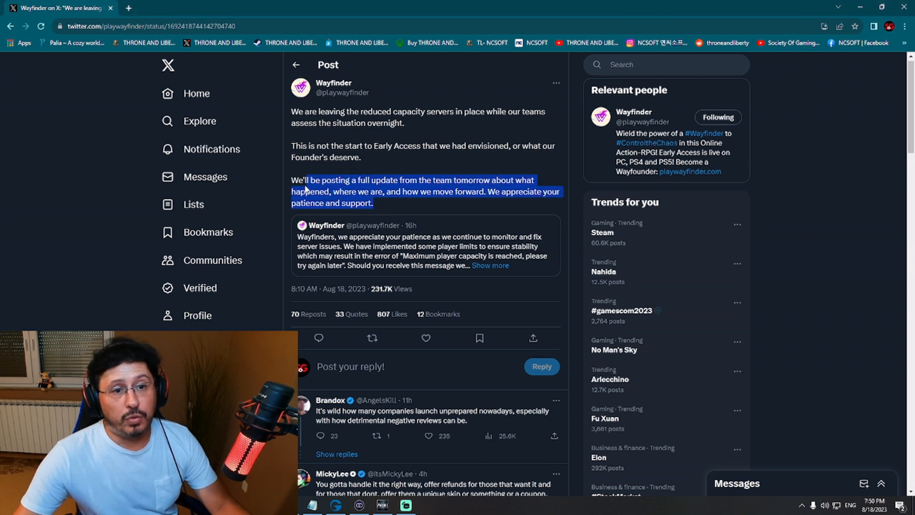
left_click(452, 156)
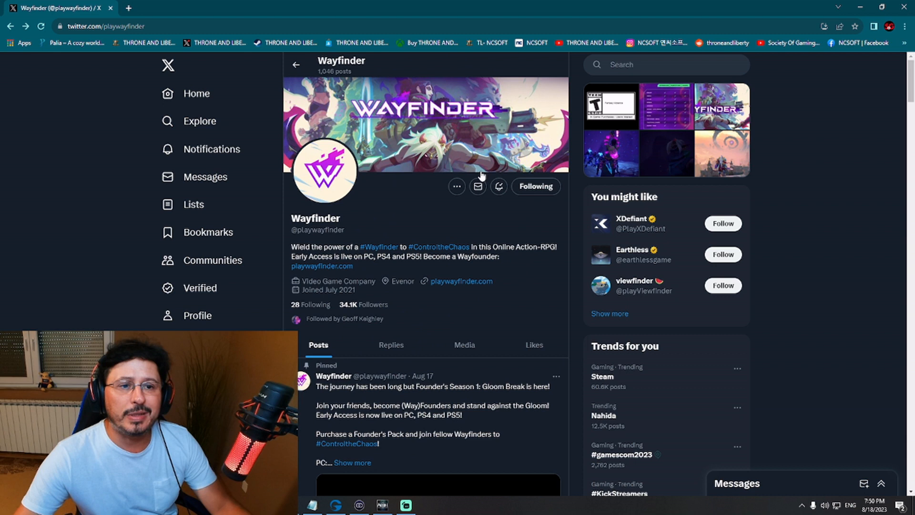
Scroll down through Wayfinder's recent posts on its X profile
scroll("down", 3)
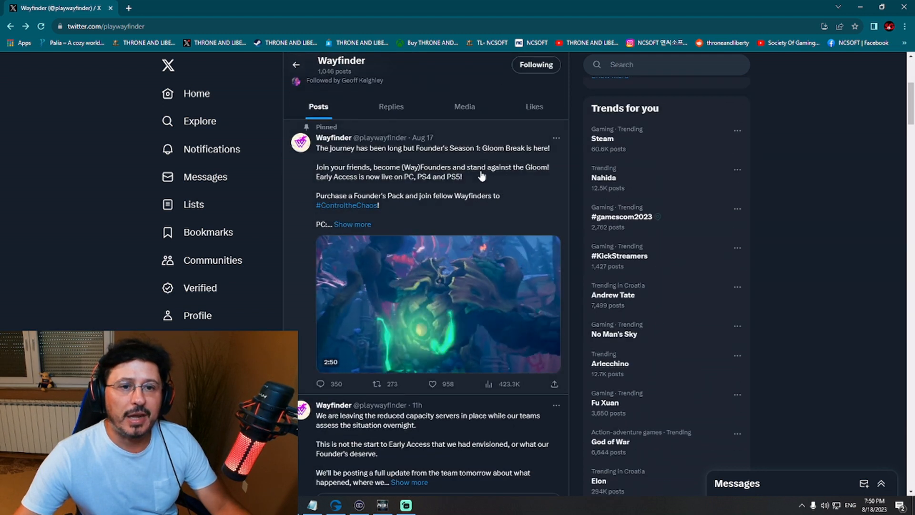
scroll("down", 3)
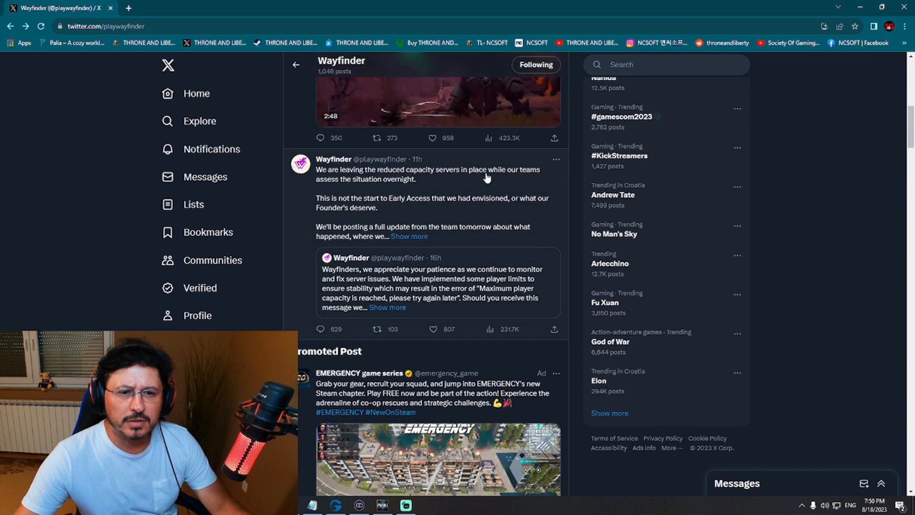
scroll("down", 3)
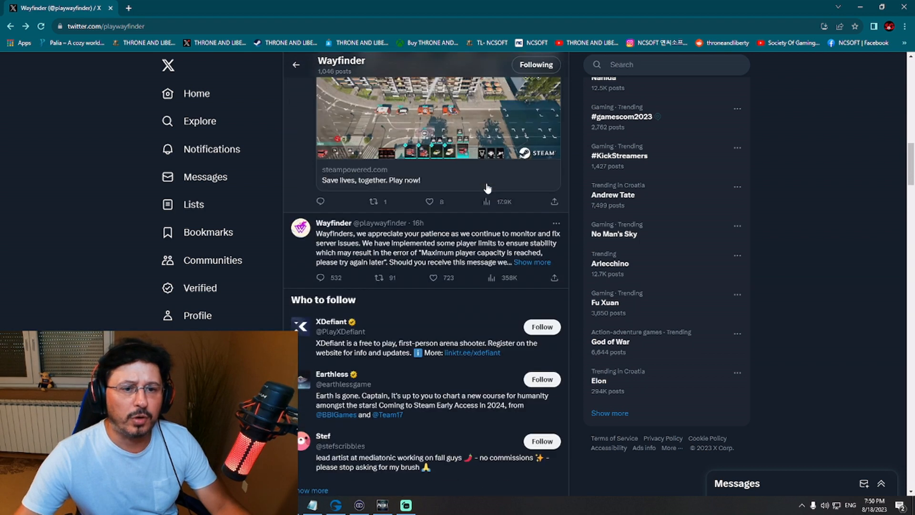
scroll("down", 3)
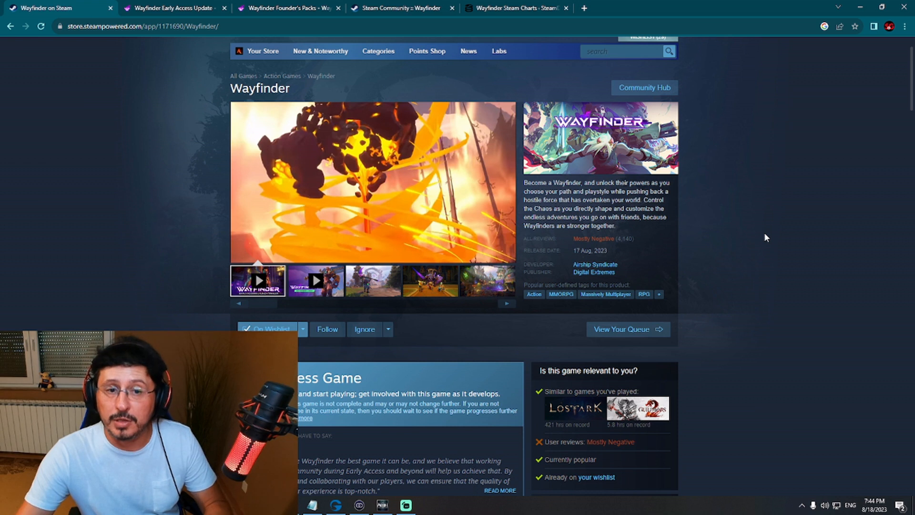
Cycle the founder packs through Exalted and Awakened, ending on the $19.99 Base Pack
left_click(286, 7)
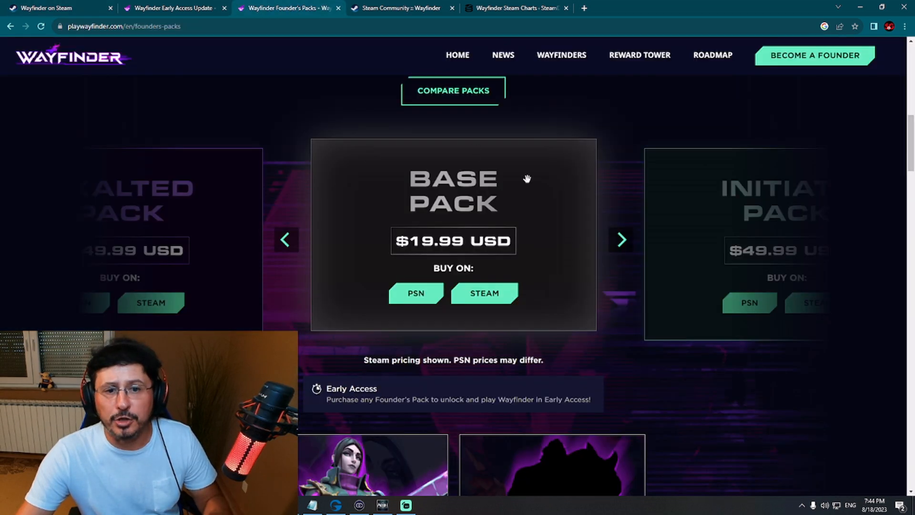
mouse_move(621, 254)
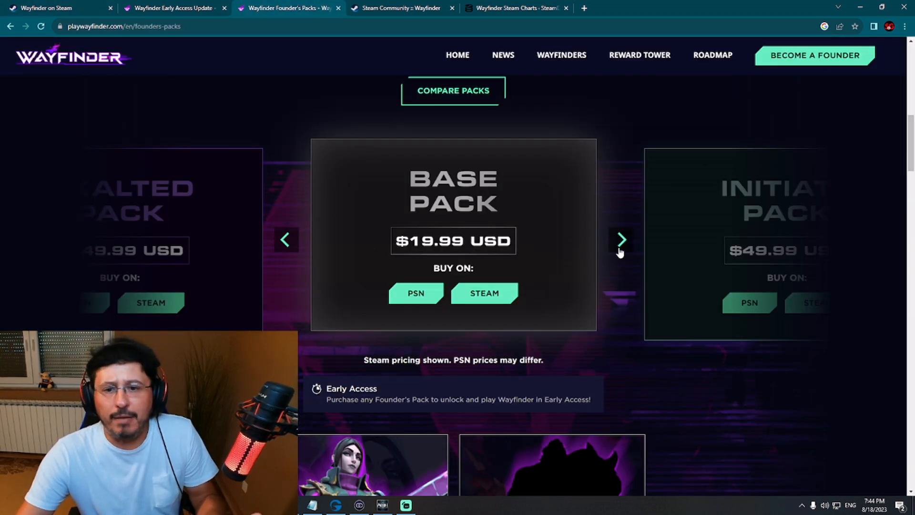
left_click(622, 240)
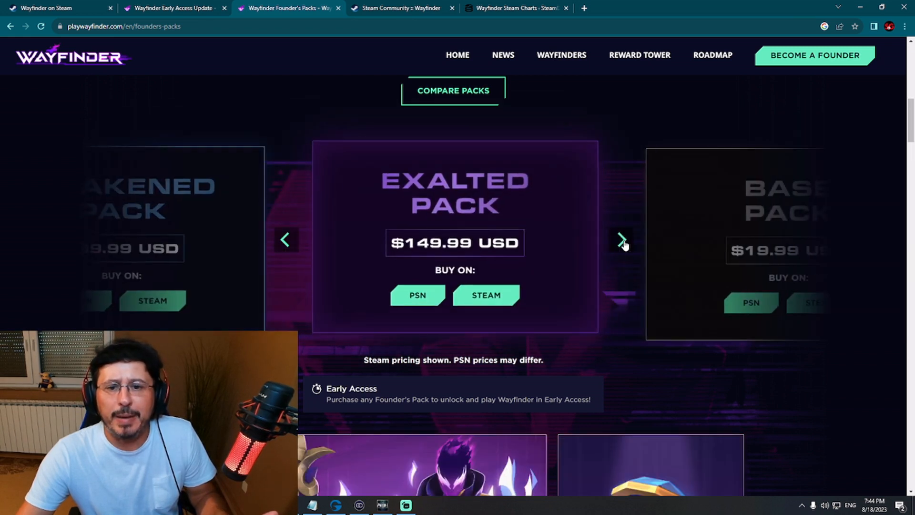
left_click(622, 240)
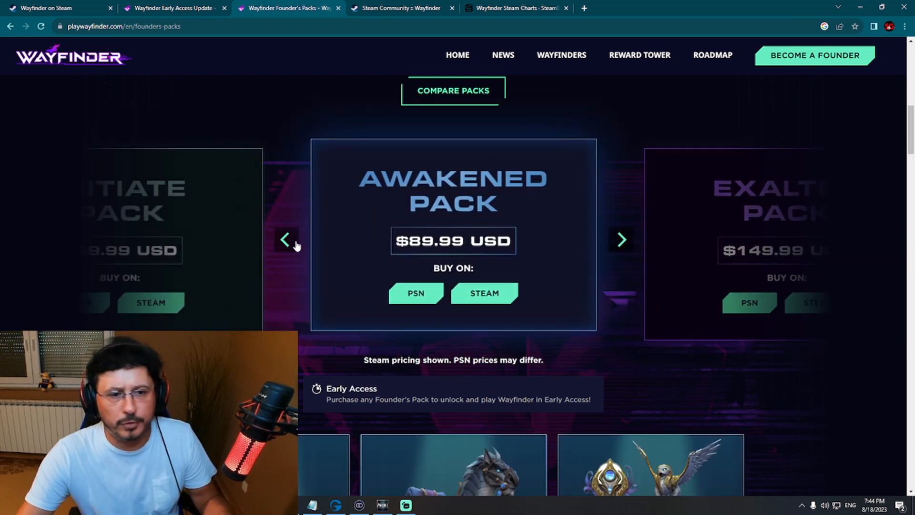
left_click(285, 239)
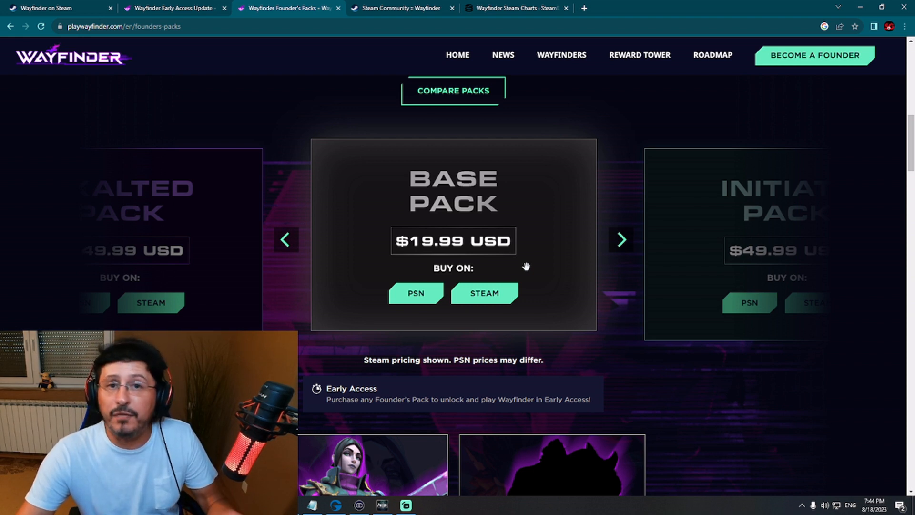
mouse_move(218, 88)
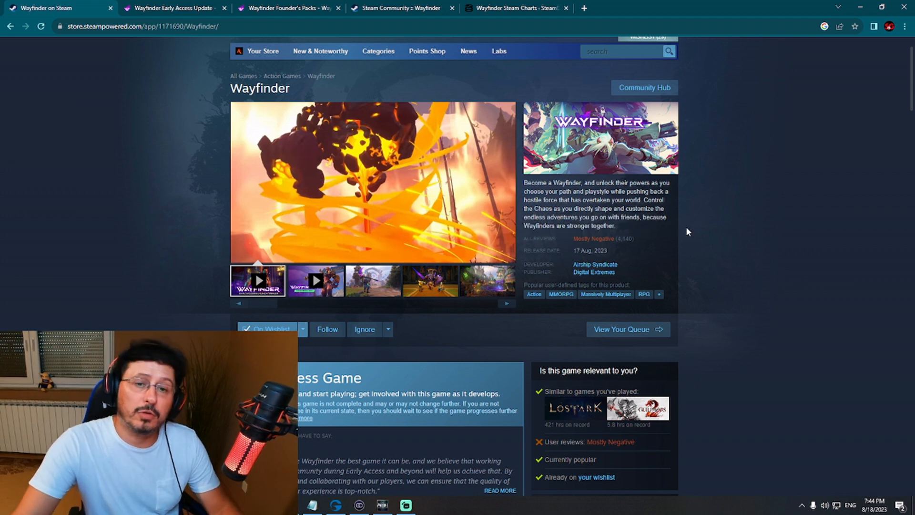
mouse_move(706, 203)
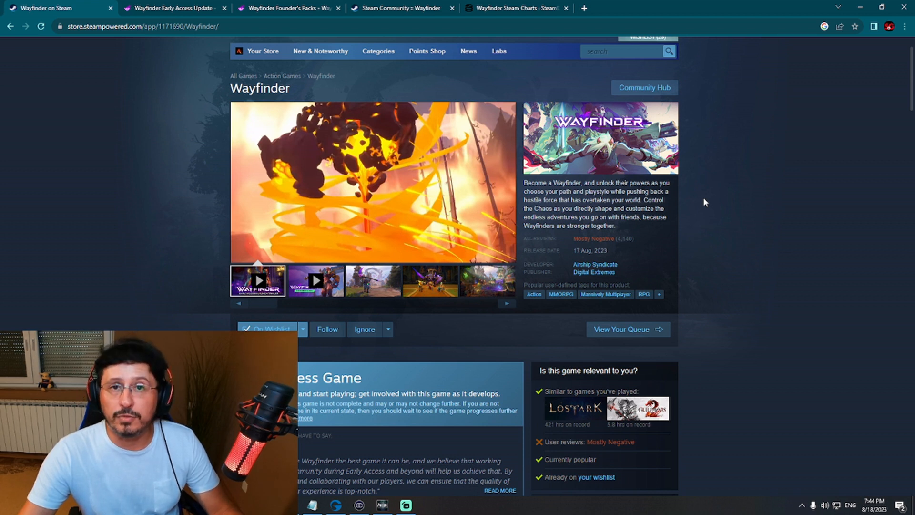
Expand Wayfinder's popular user-defined tags into the full tag dialog
left_click(659, 294)
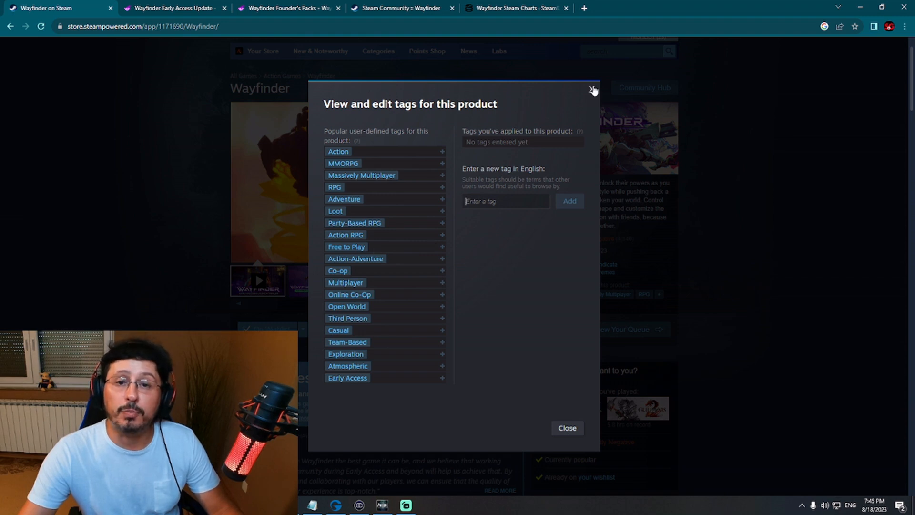
Dismiss the 'View and edit tags' dialog, leaving the Mostly Negative reviews in view
left_click(593, 90)
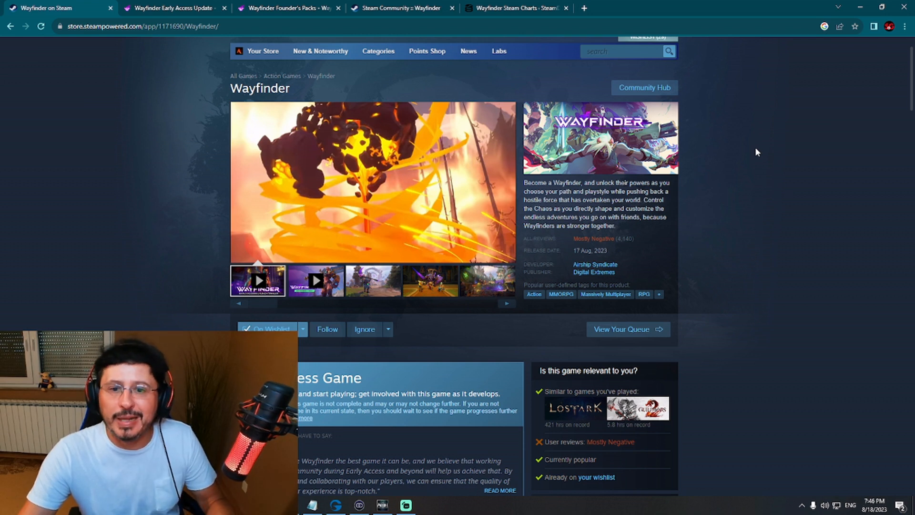
View the group battle screenshot, then switch to the Founder's Packs page on the $19.99 Base Pack
left_click(429, 281)
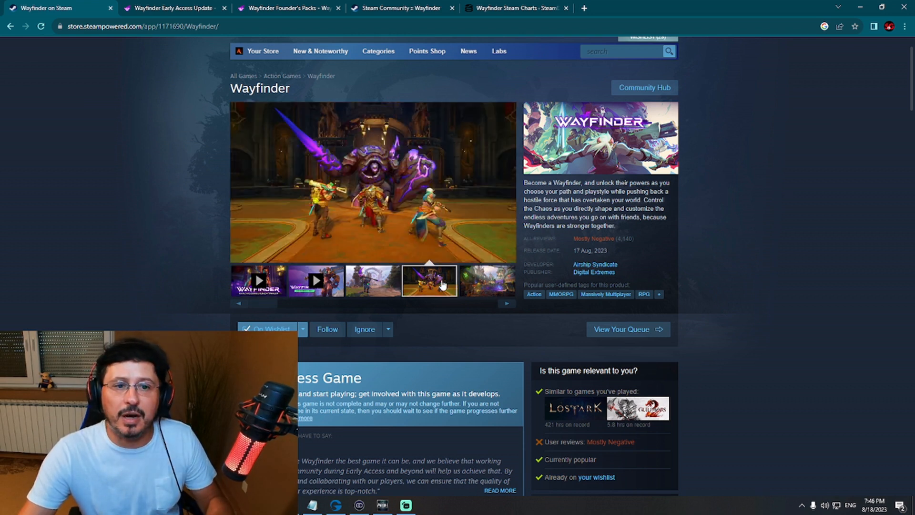
mouse_move(753, 195)
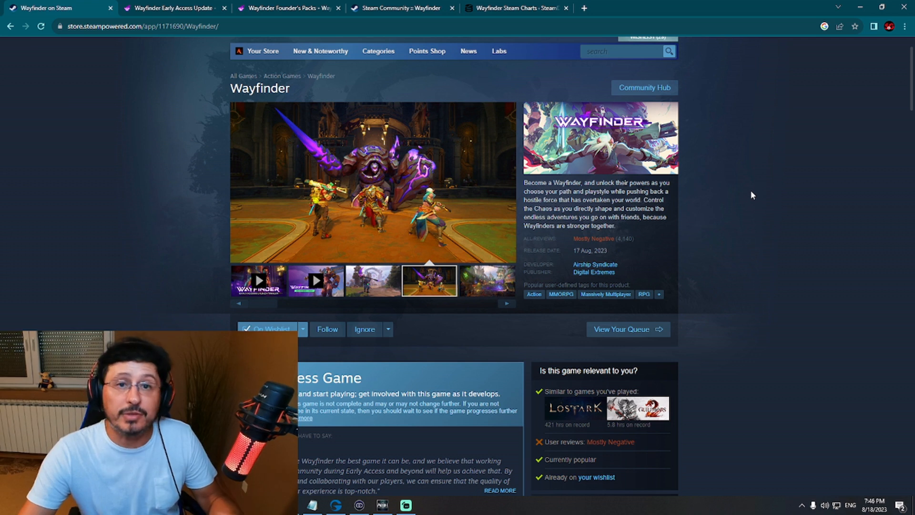
mouse_move(751, 199)
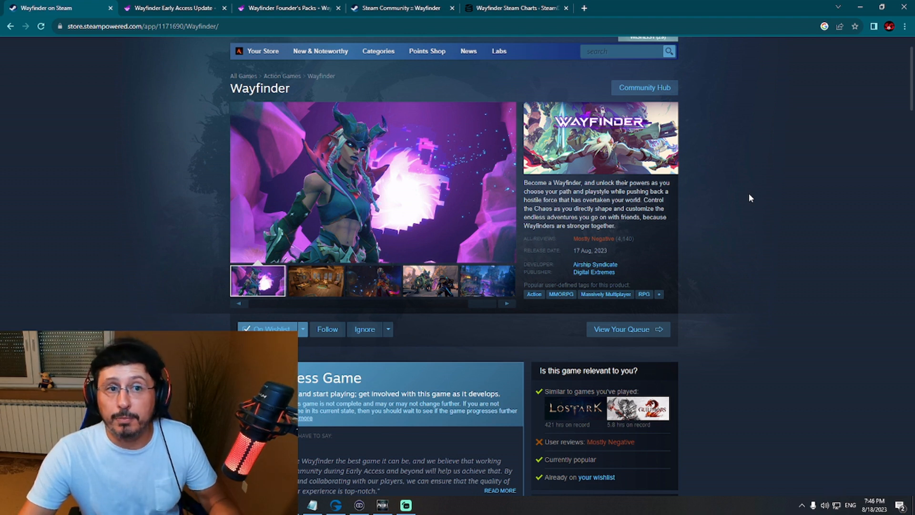
left_click(286, 7)
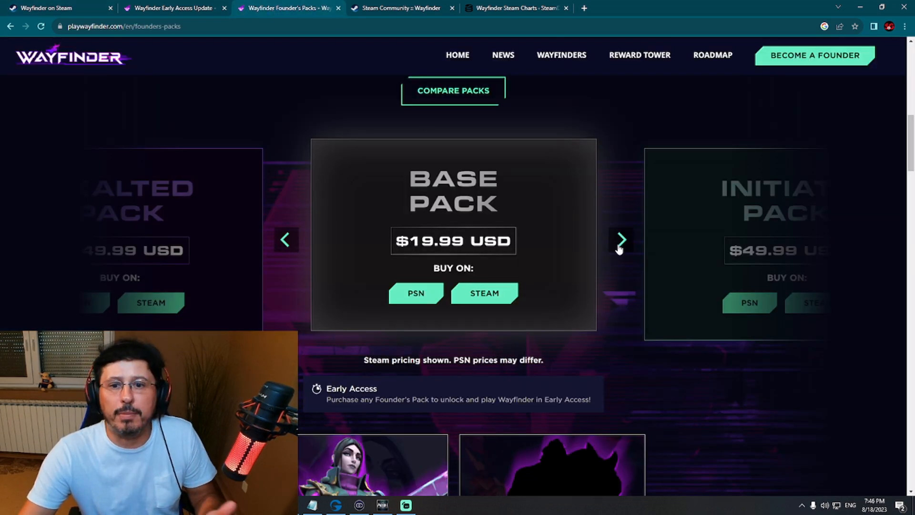
Cycle to the Awakened ($89.99) and Exalted ($149.99) packs, then return to Wayfinder's Steam page
left_click(621, 239)
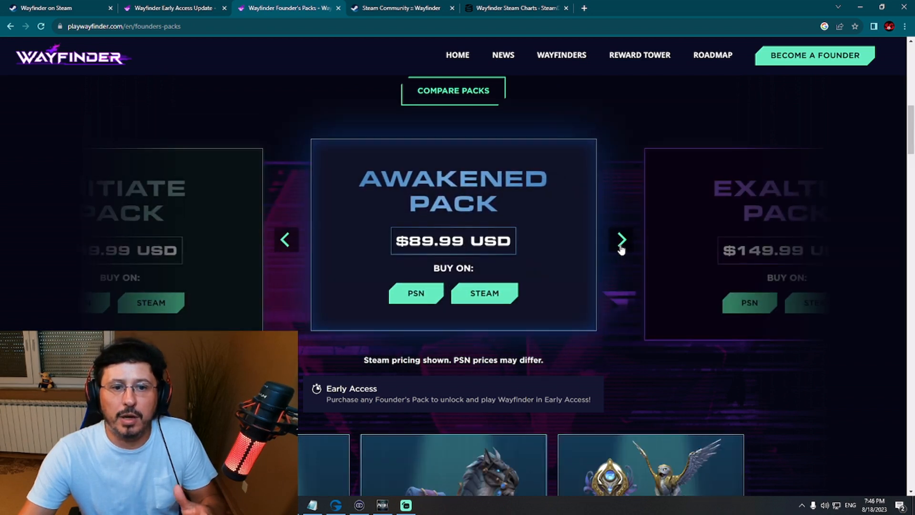
left_click(622, 240)
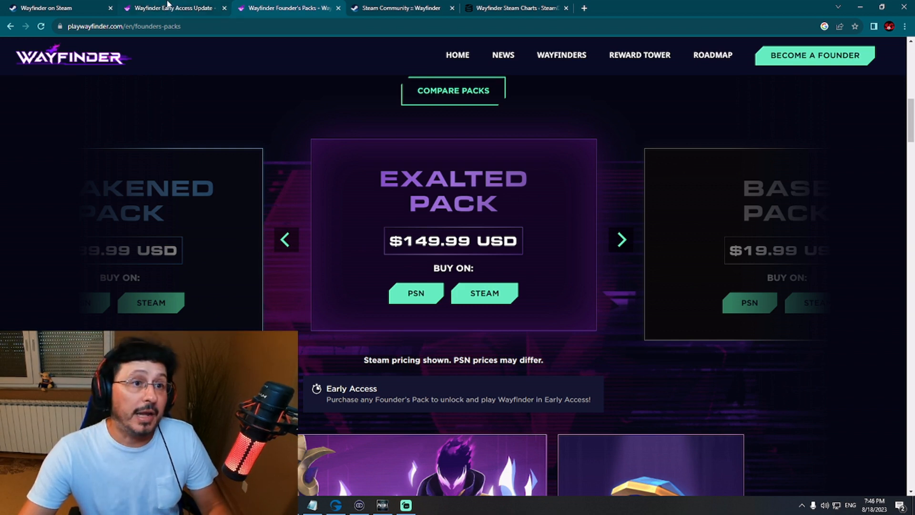
left_click(55, 7)
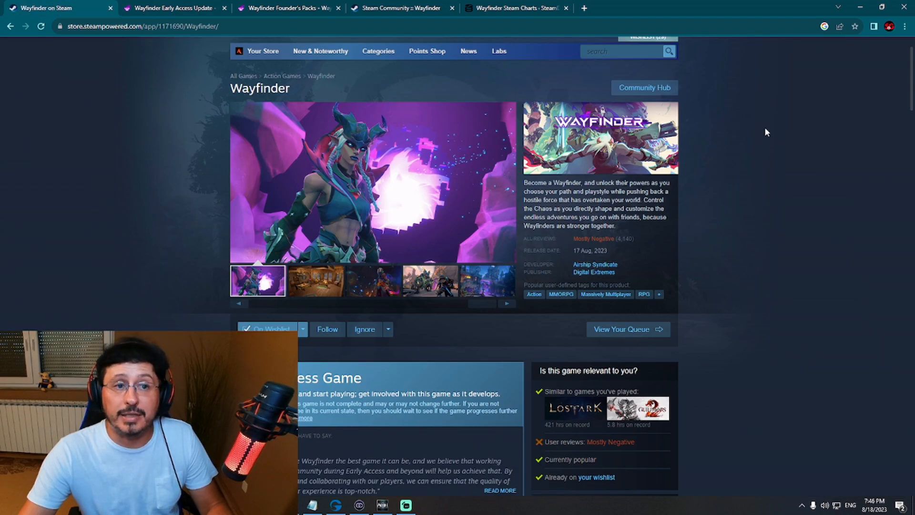
mouse_move(772, 140)
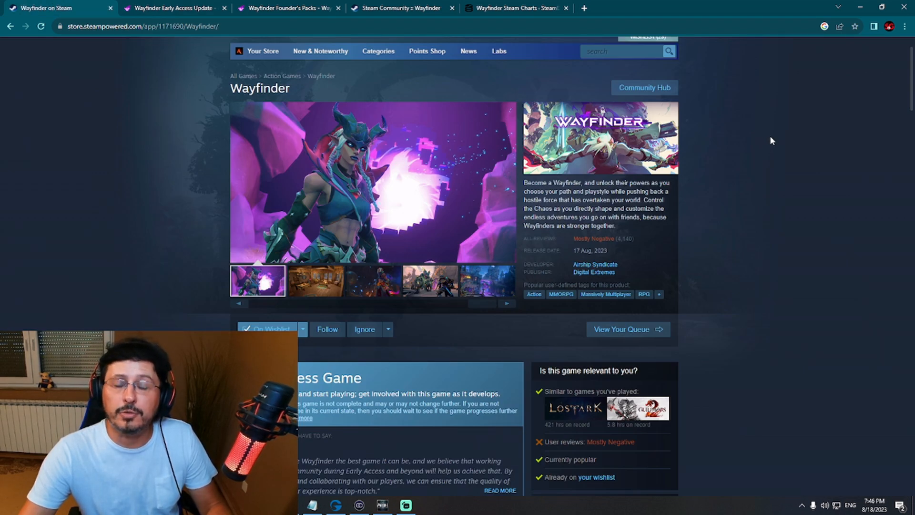
Step through the tavern interior, dark character, monster fight and fifth gallery screenshots
left_click(315, 280)
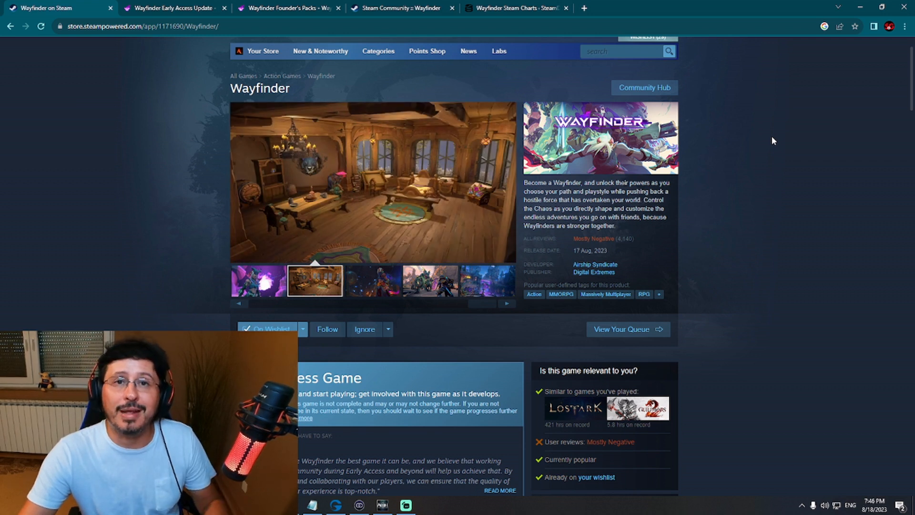
left_click(372, 280)
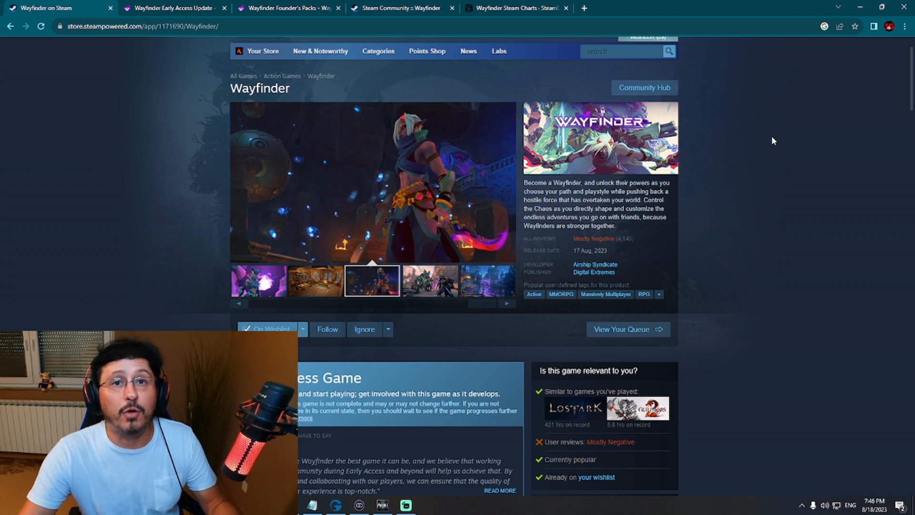
left_click(430, 281)
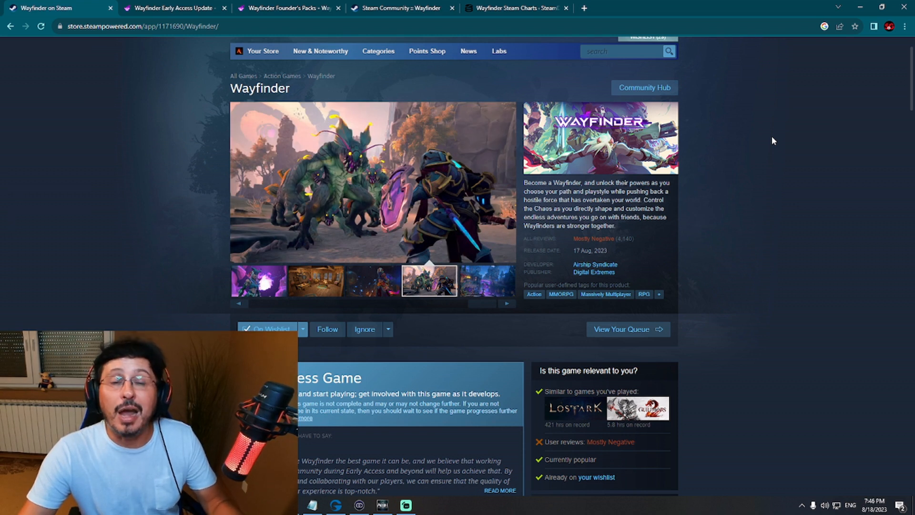
left_click(486, 281)
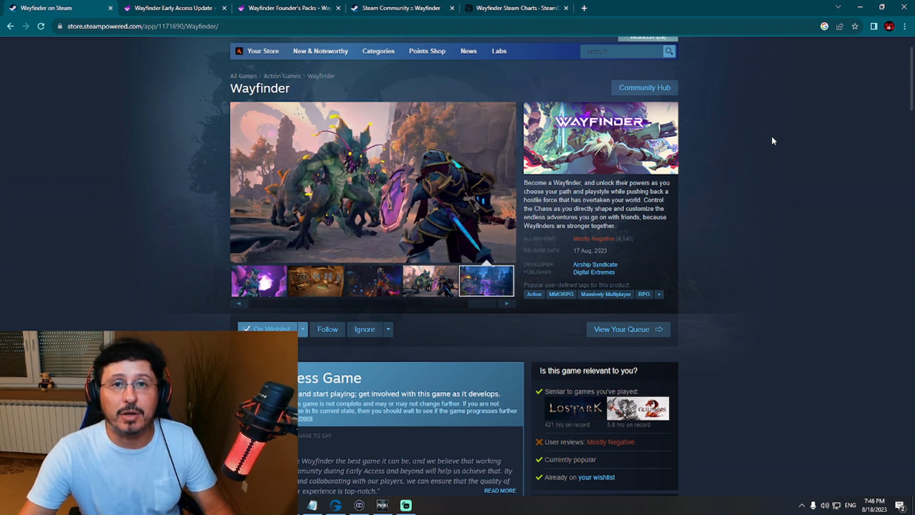